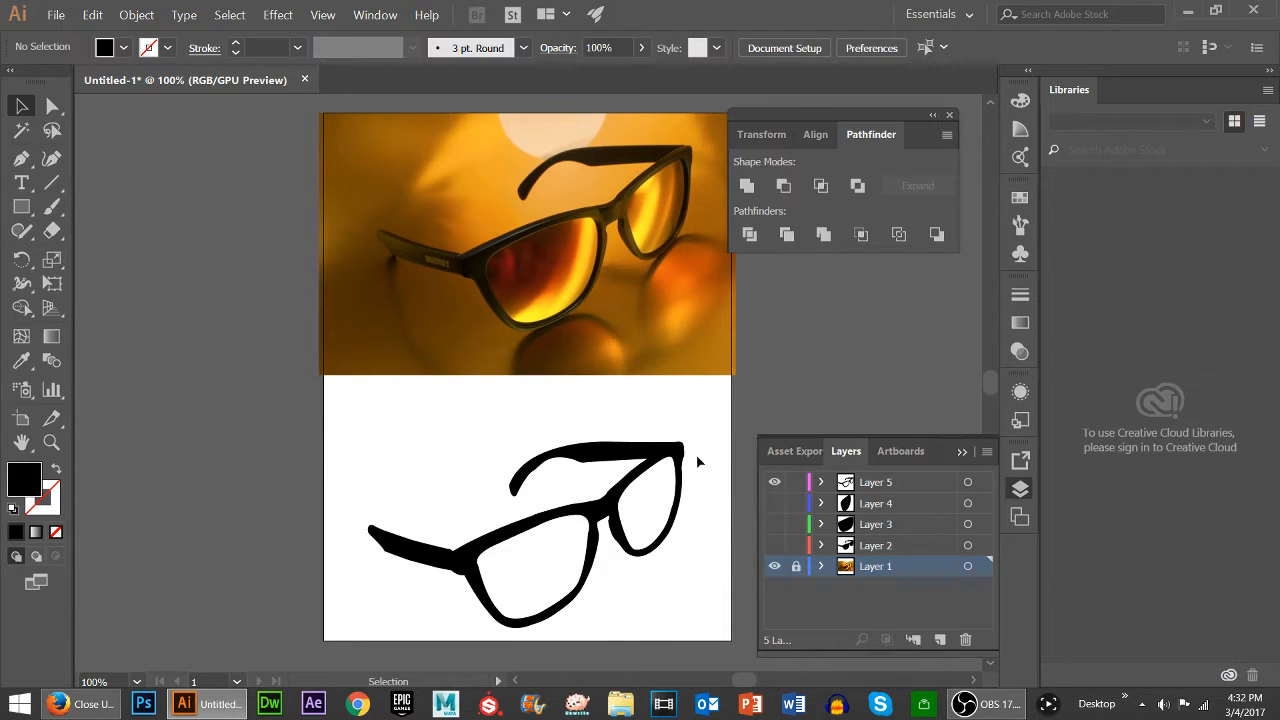
mouse_move(490, 442)
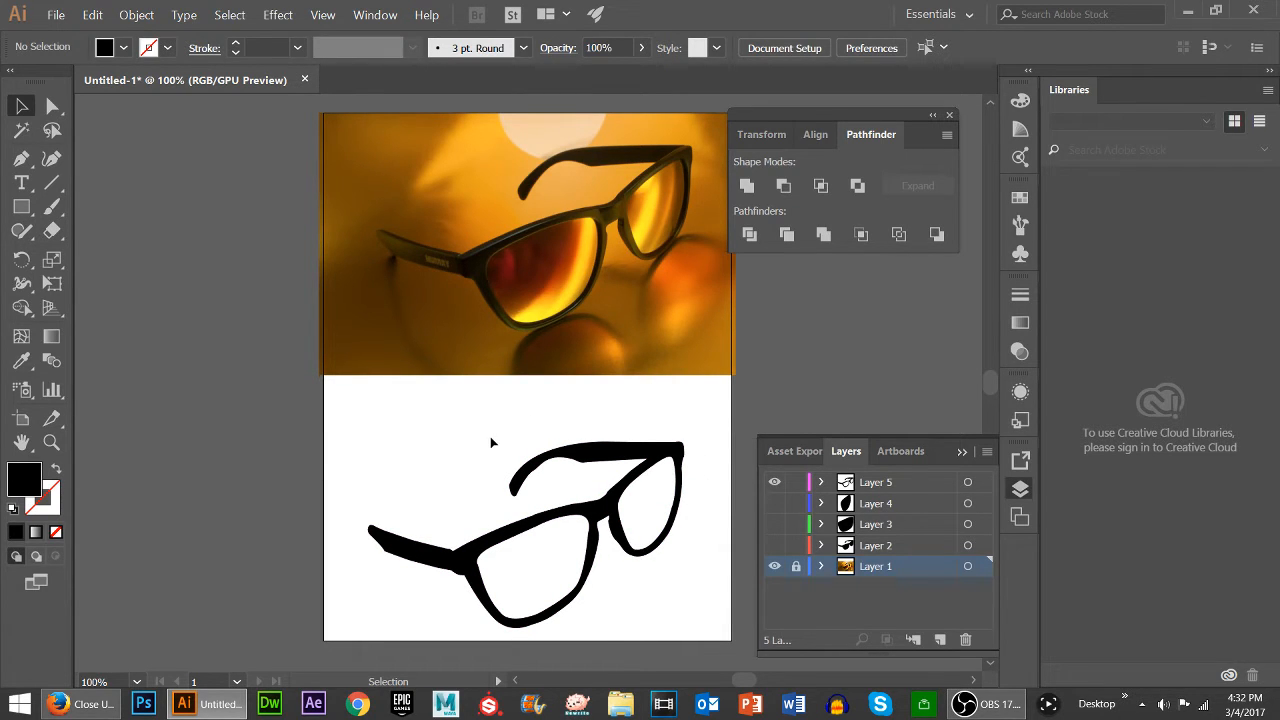
mouse_move(483, 450)
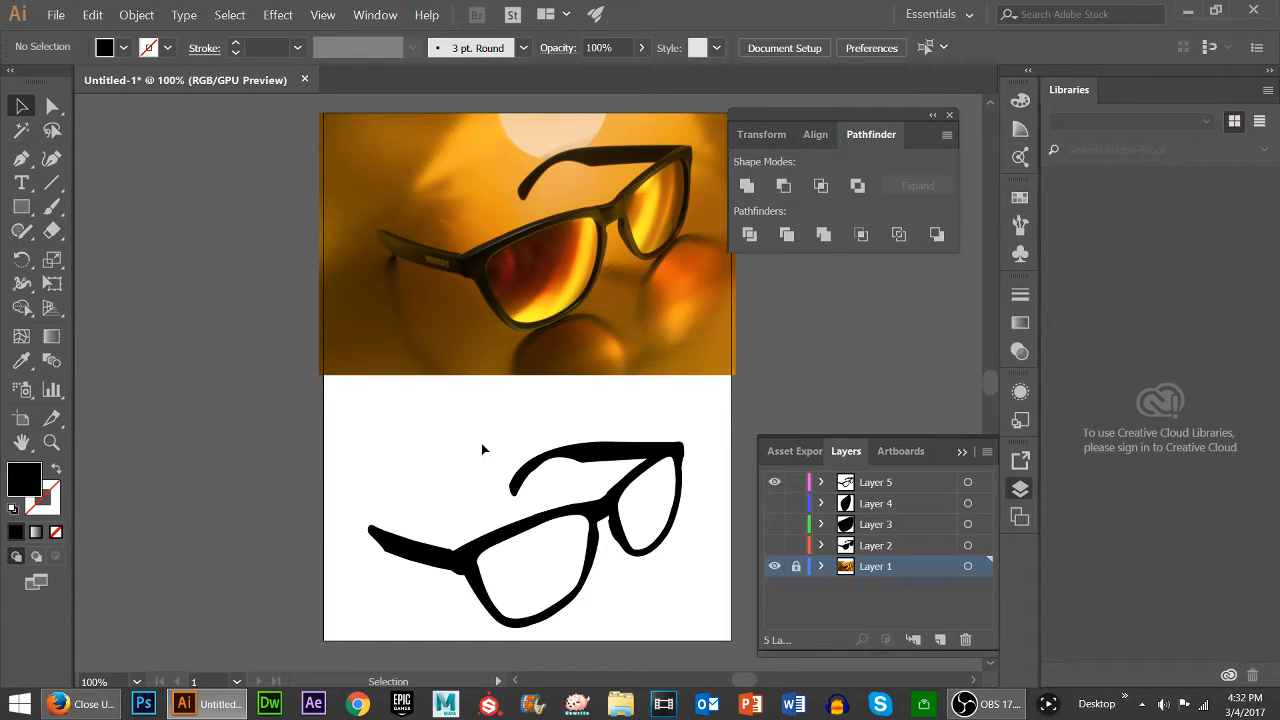
mouse_move(490, 433)
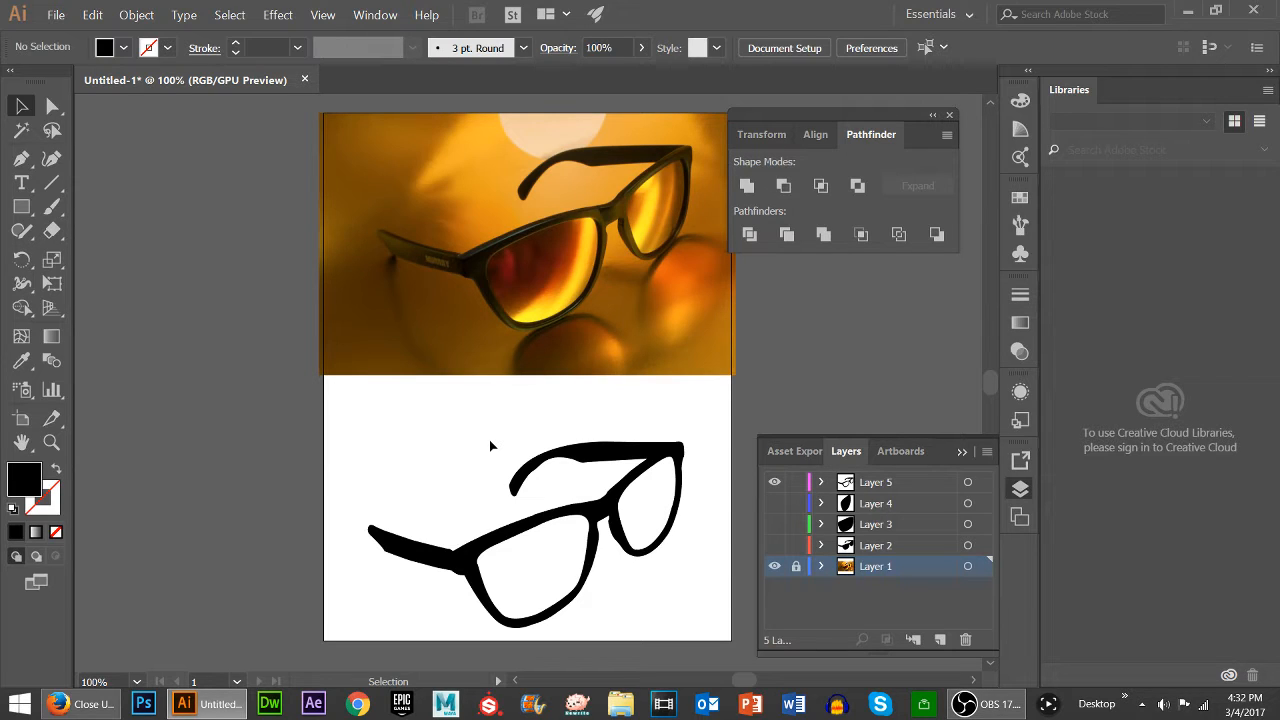
mouse_move(484, 418)
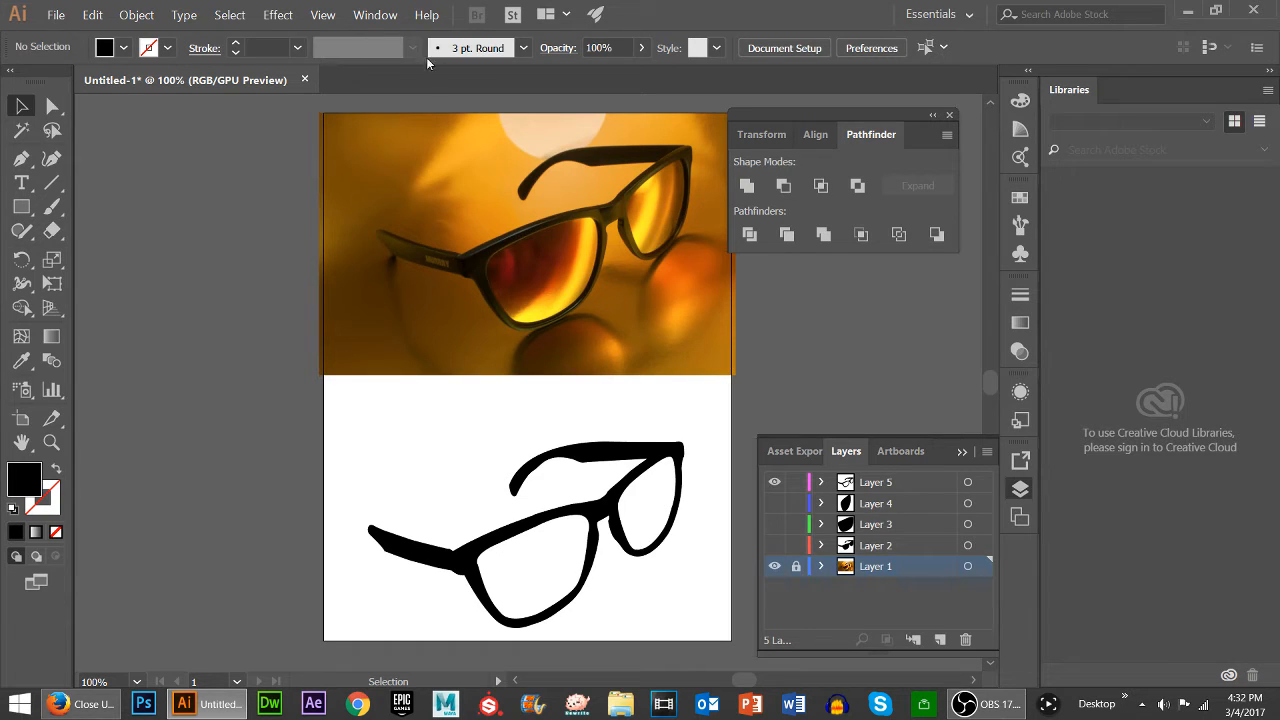
Show the Layers panel from the Window menu
left_click(375, 14)
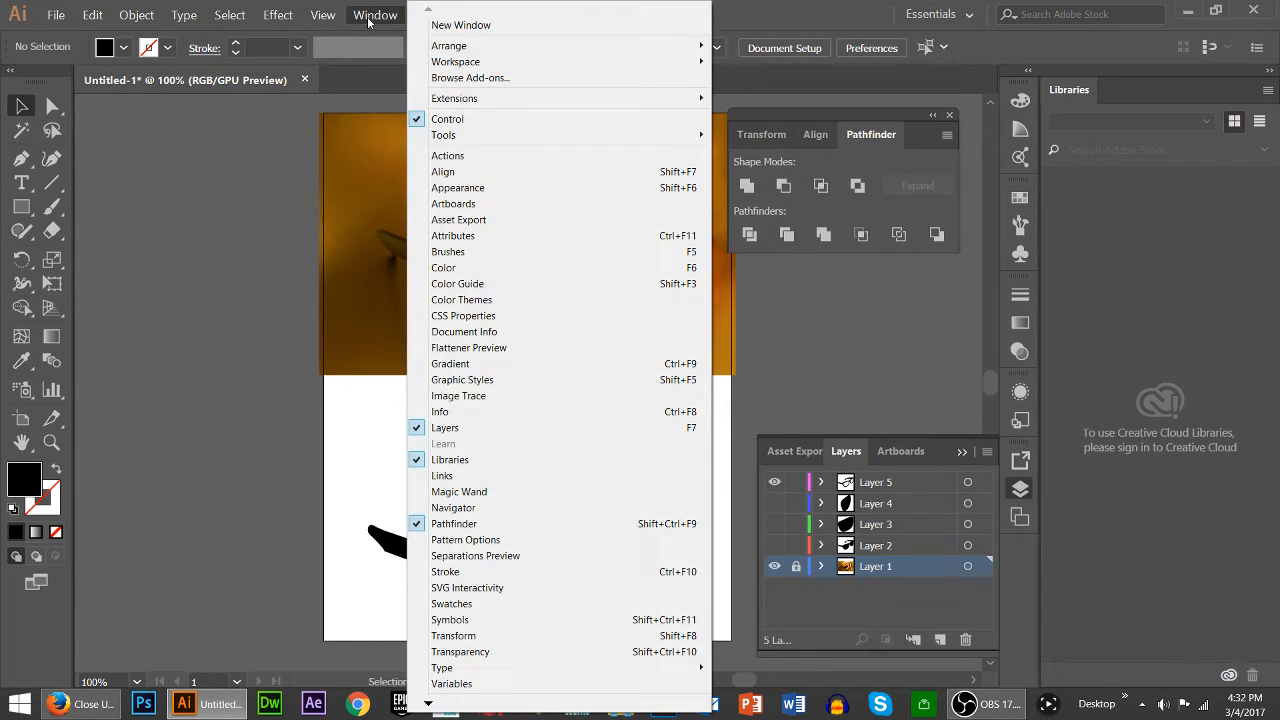
mouse_move(445, 428)
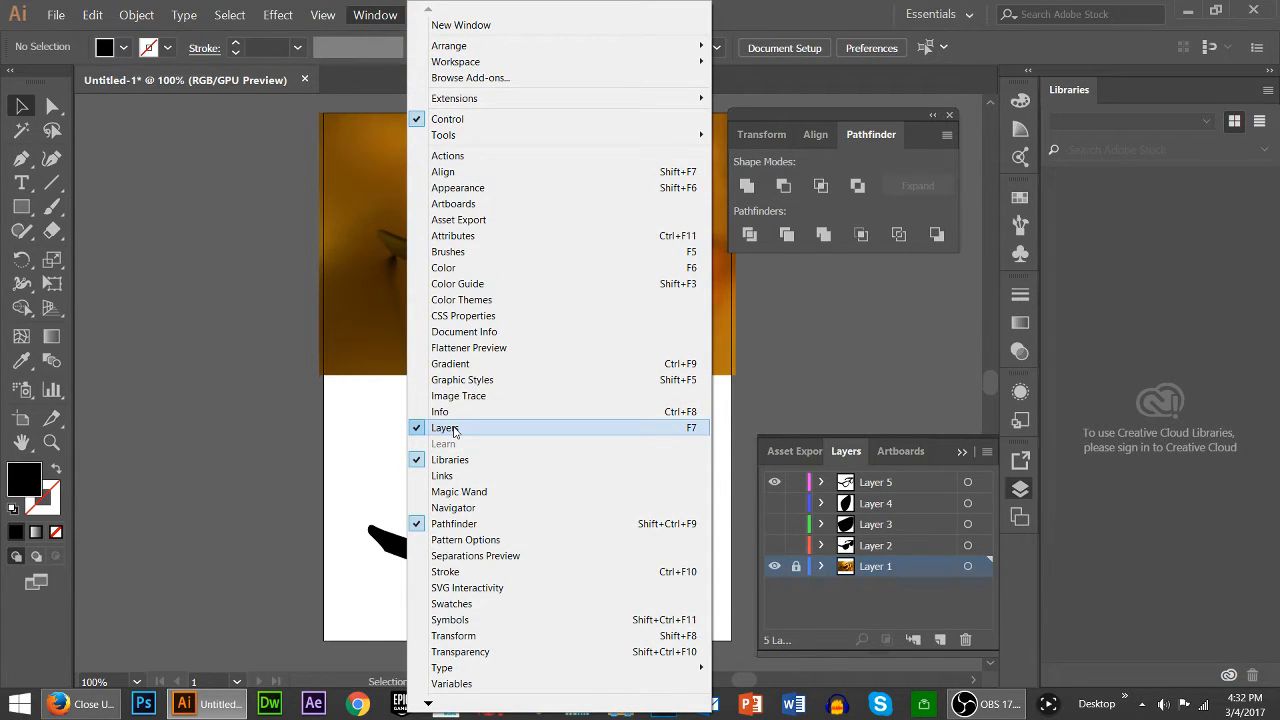
left_click(445, 427)
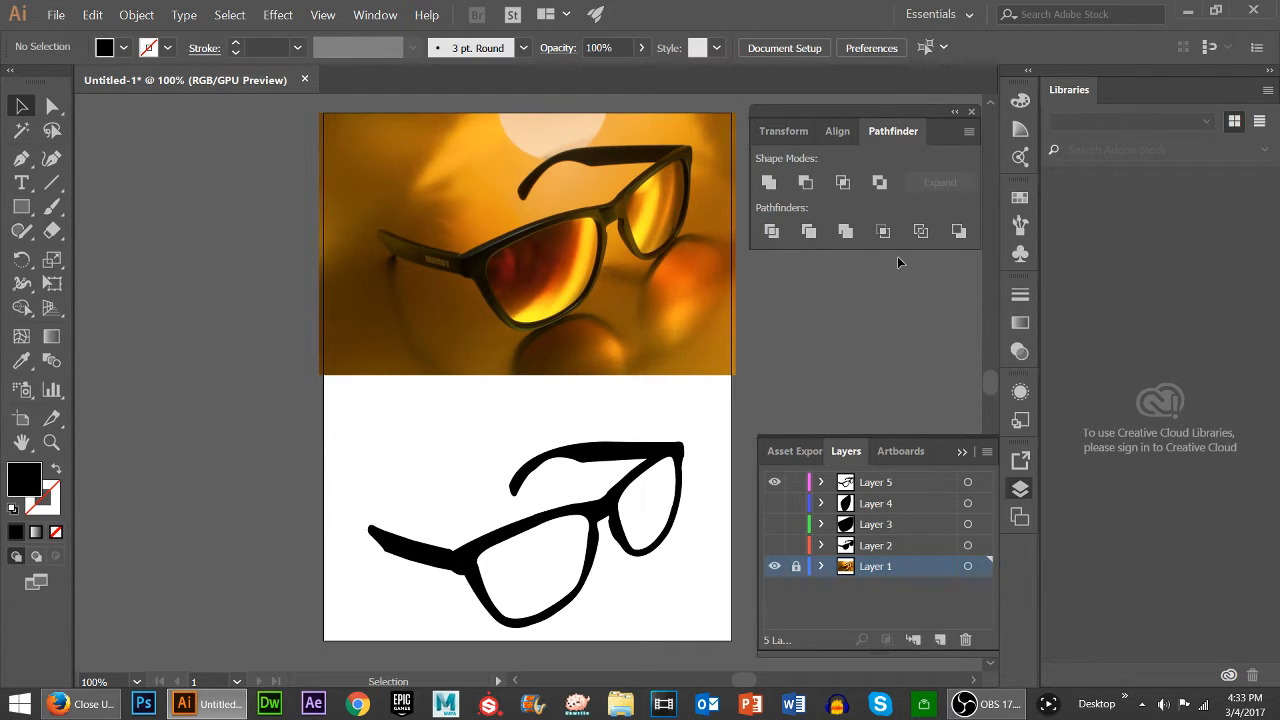
mouse_move(856, 596)
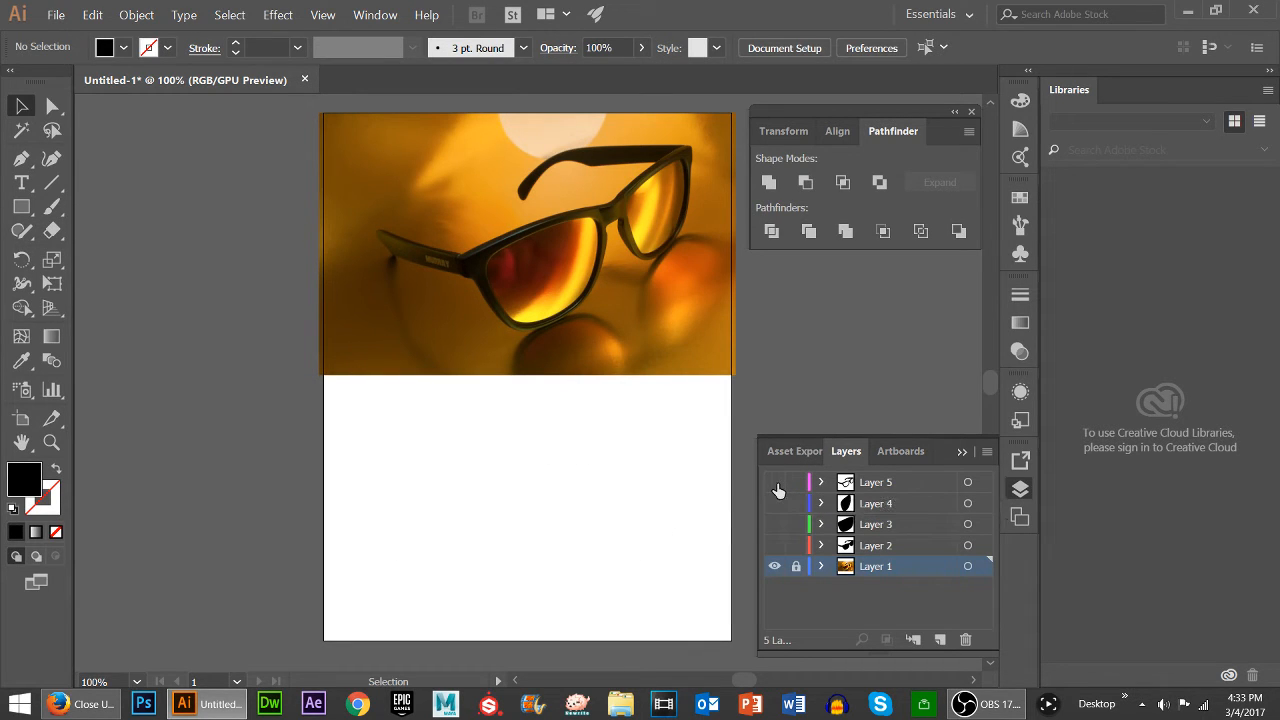
left_click(775, 481)
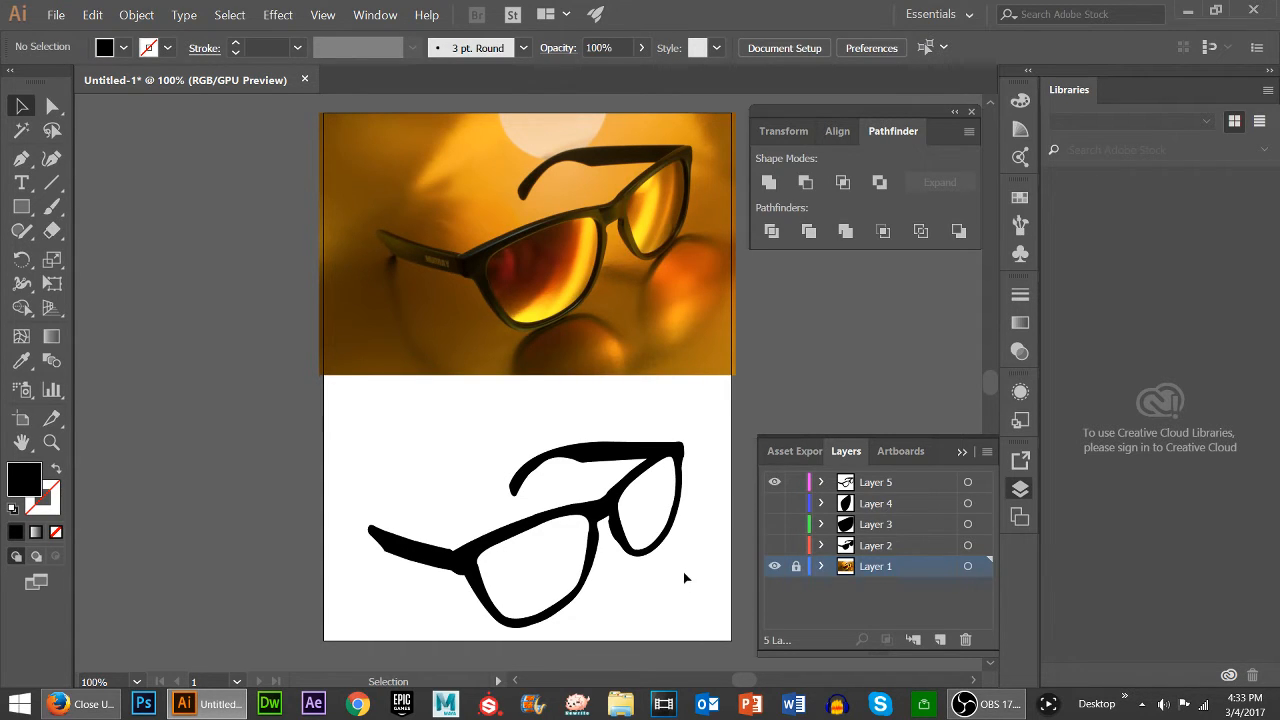
mouse_move(702, 567)
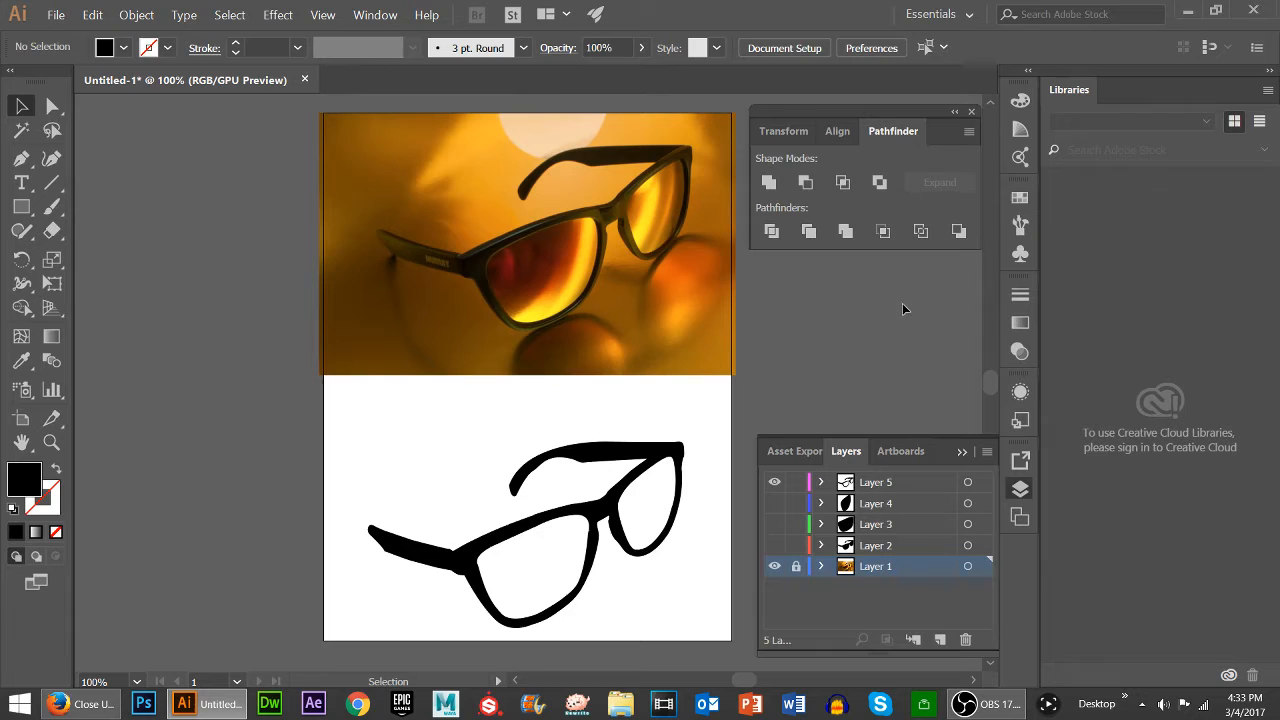
mouse_move(917, 486)
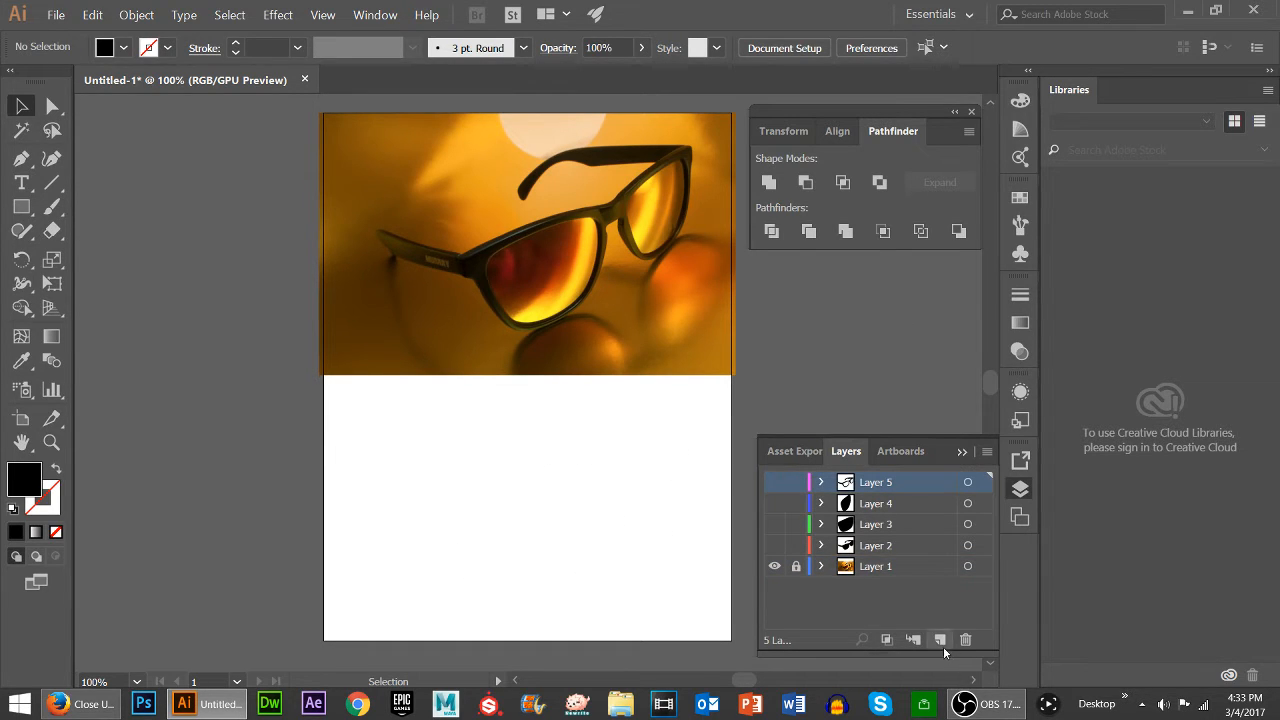
Create empty Layer 6 above Layer 5 in the Layers panel
left_click(939, 639)
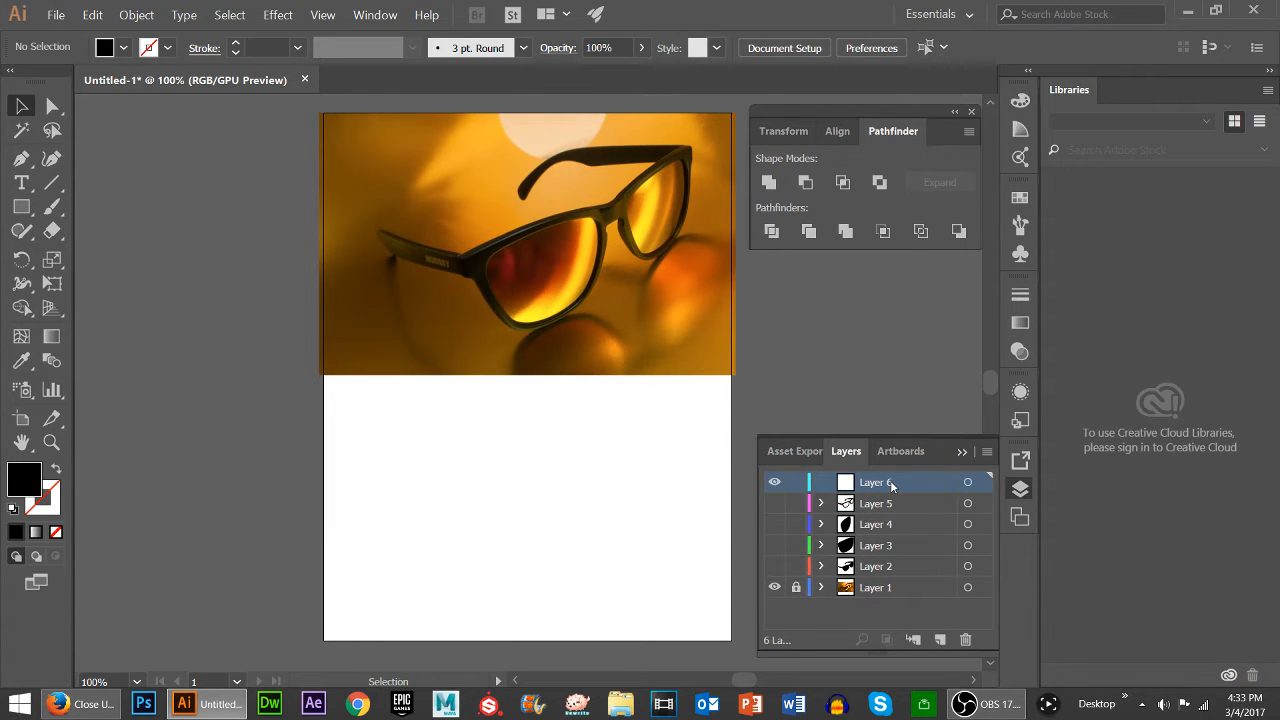
mouse_move(20, 200)
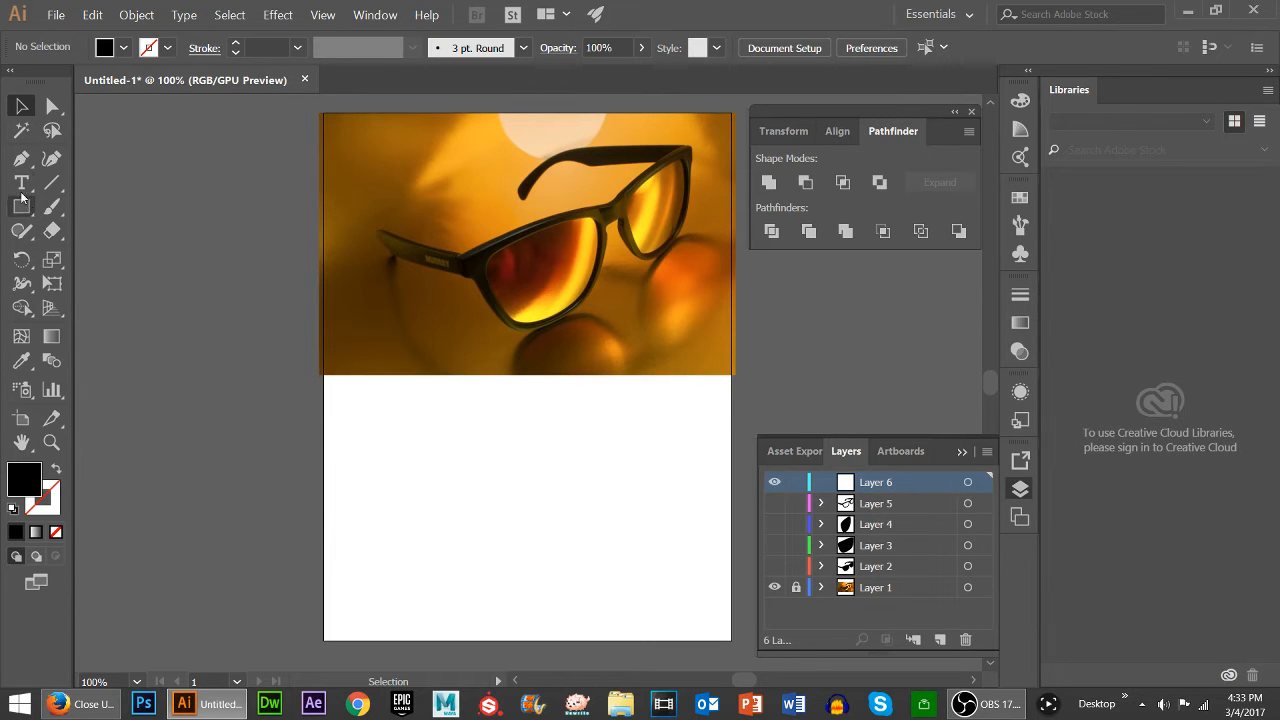
mouse_move(22, 207)
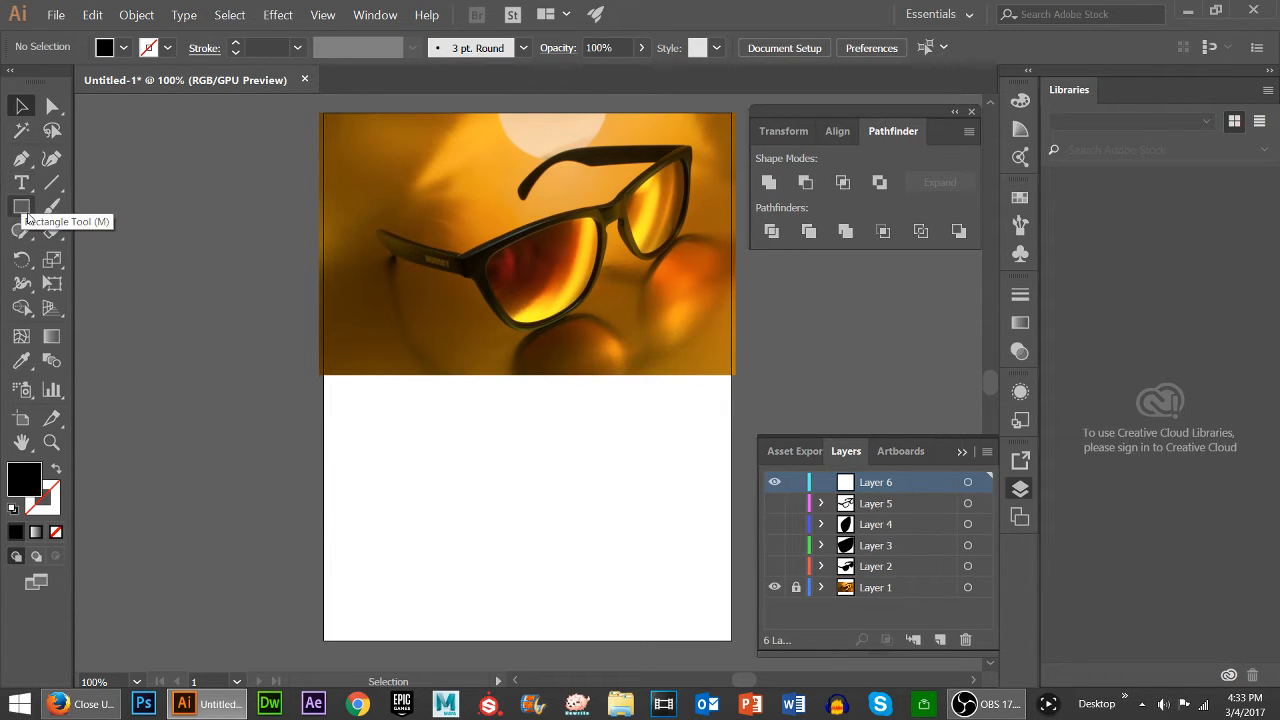
mouse_move(21, 158)
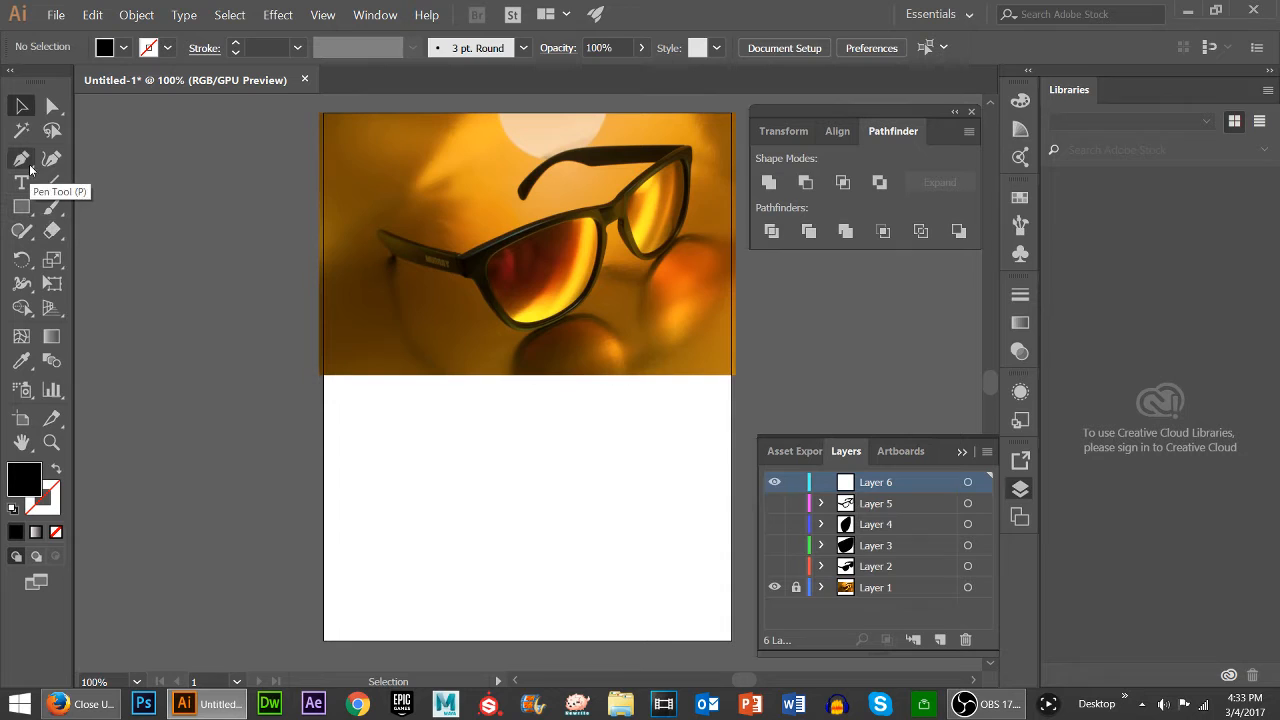
Select the Pen Tool and zoom to 600% on the left temple arm
left_click(21, 158)
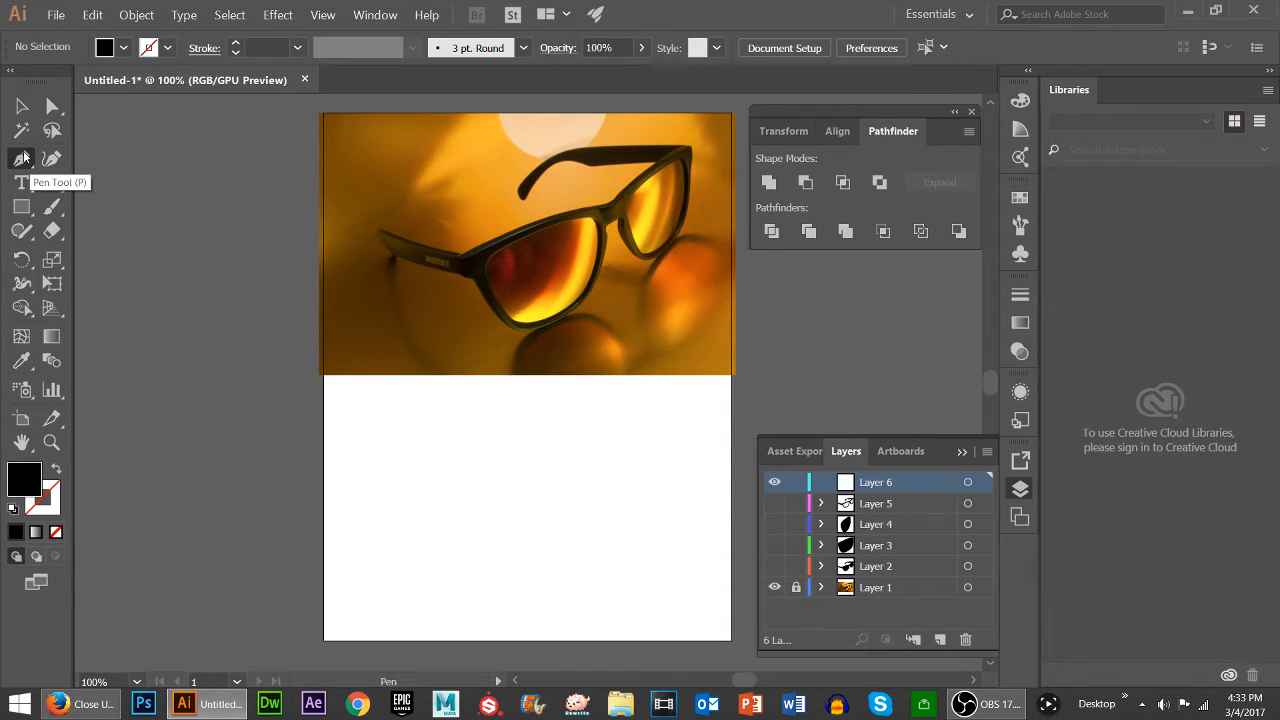
left_click(123, 47)
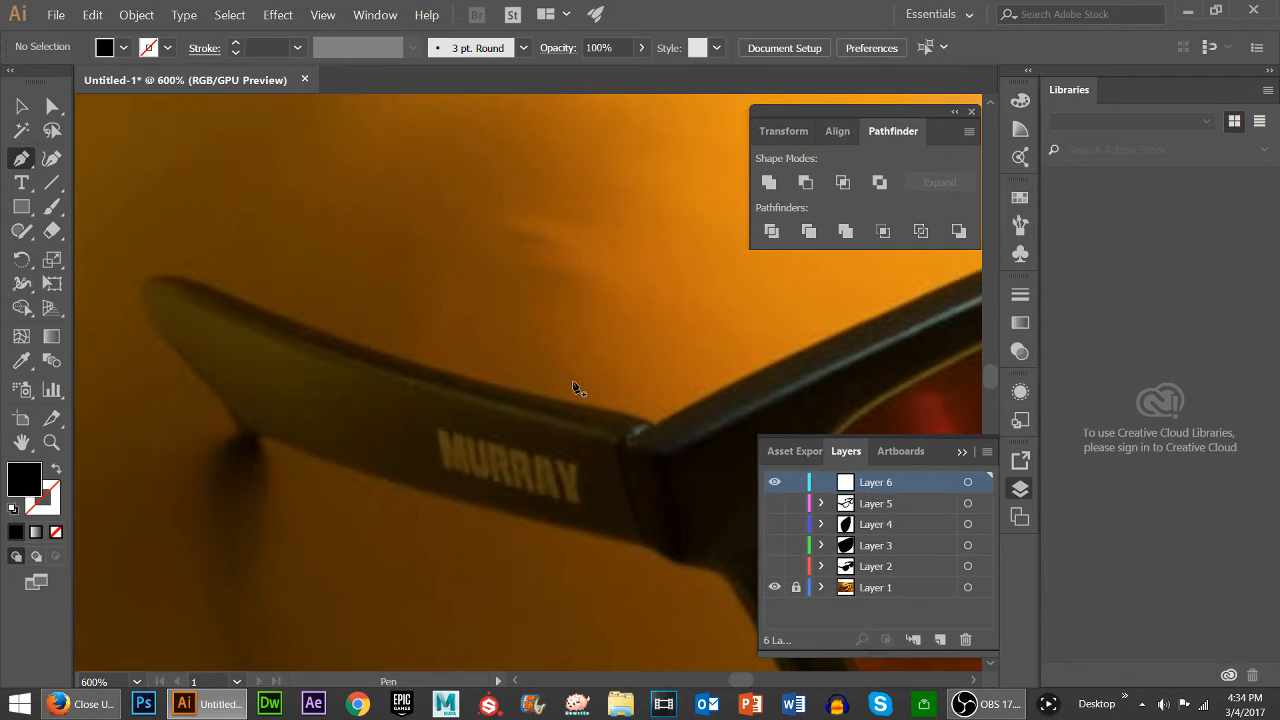
mouse_move(565, 393)
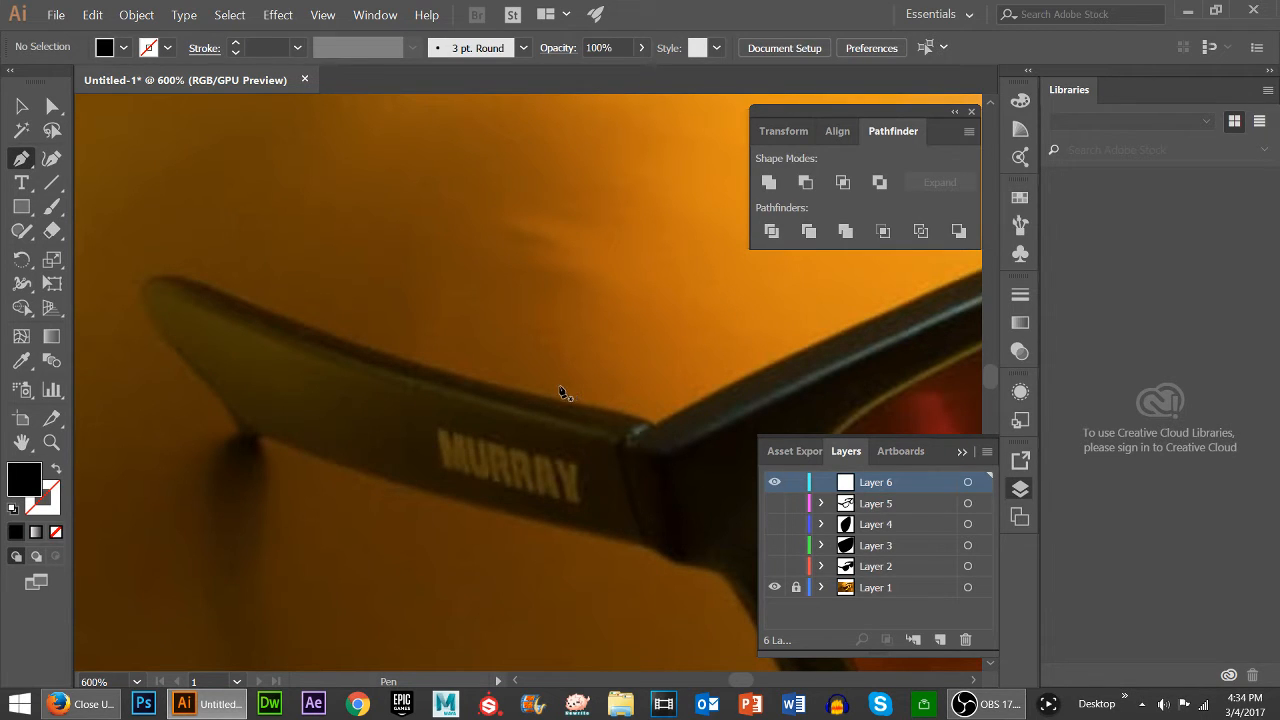
mouse_move(300, 453)
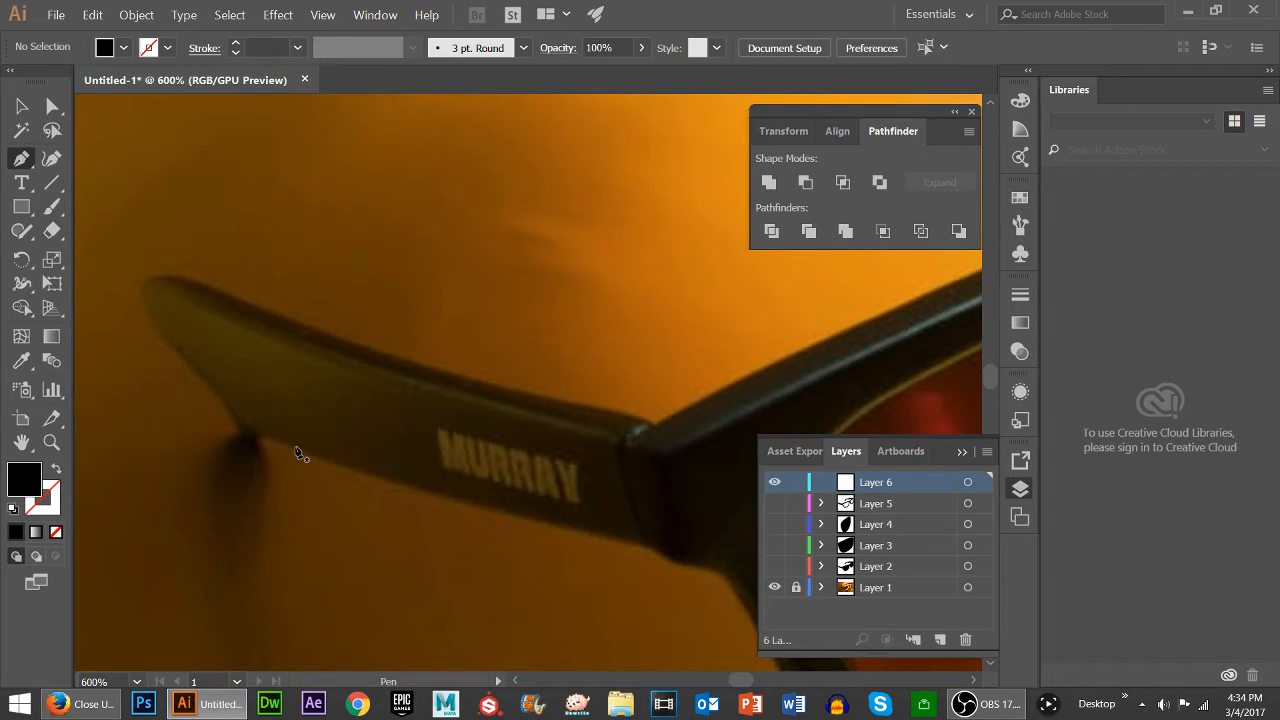
mouse_move(308, 442)
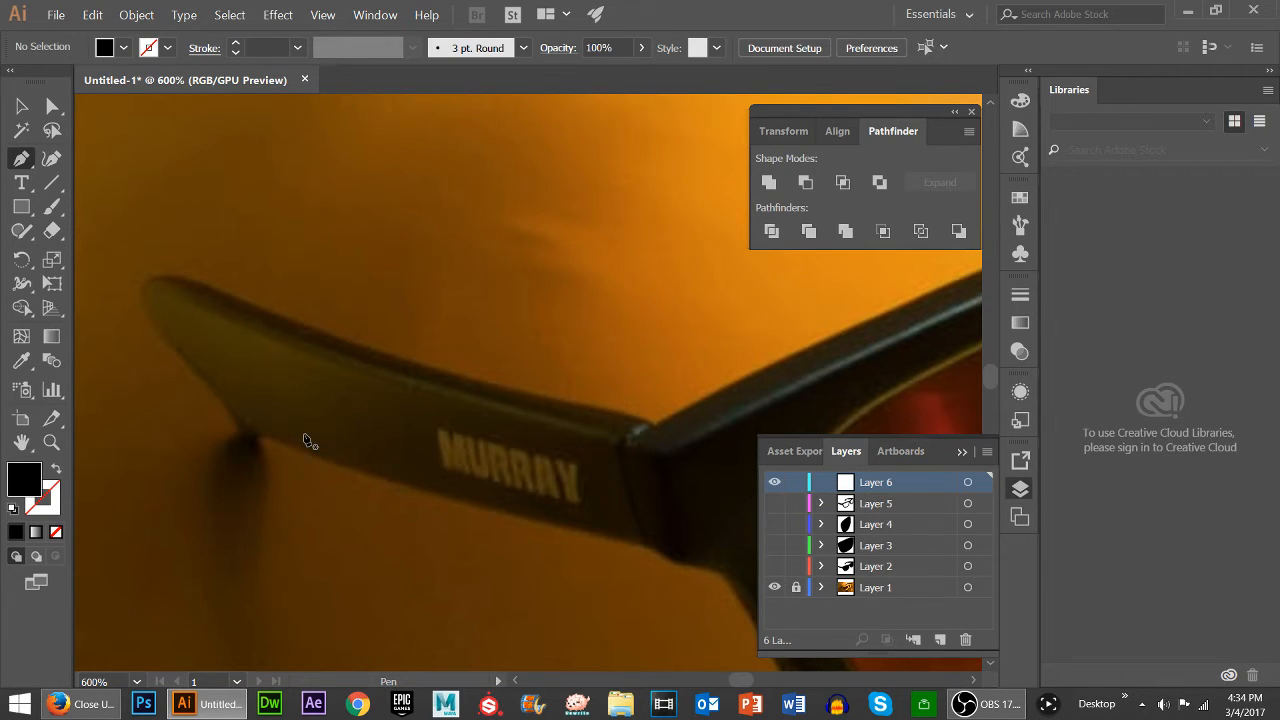
mouse_move(258, 437)
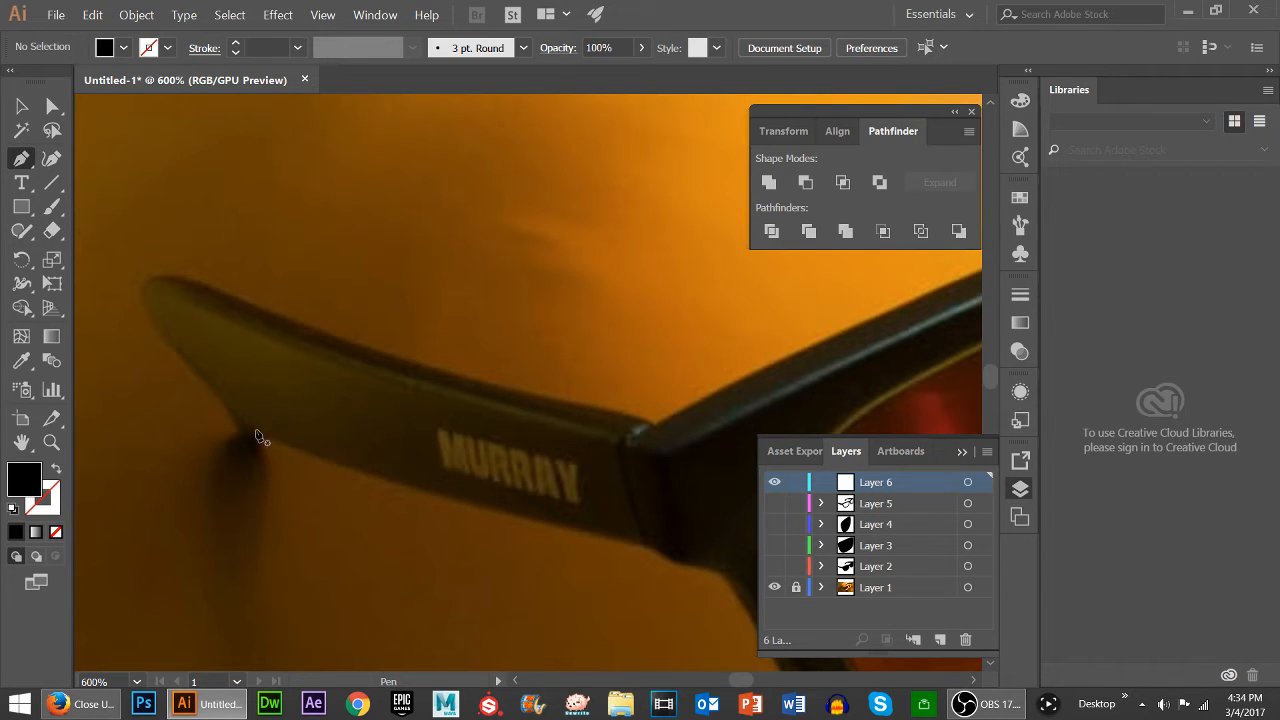
mouse_move(230, 437)
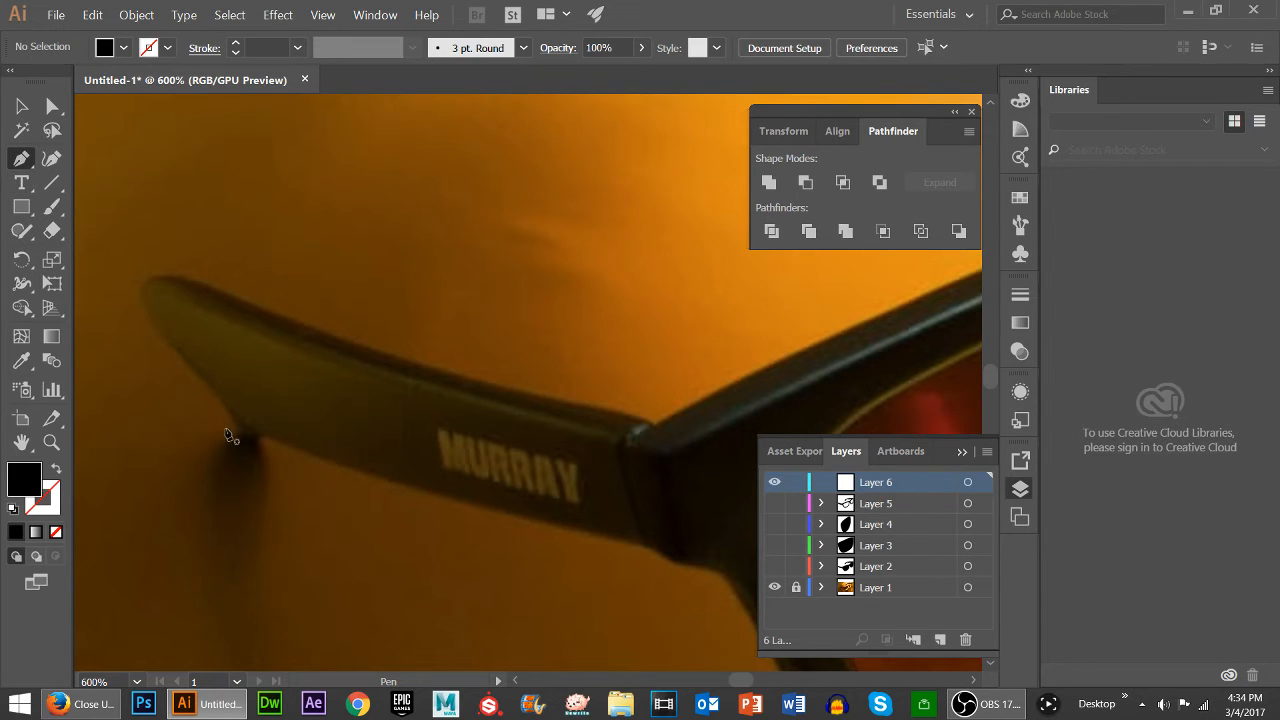
left_click(240, 426)
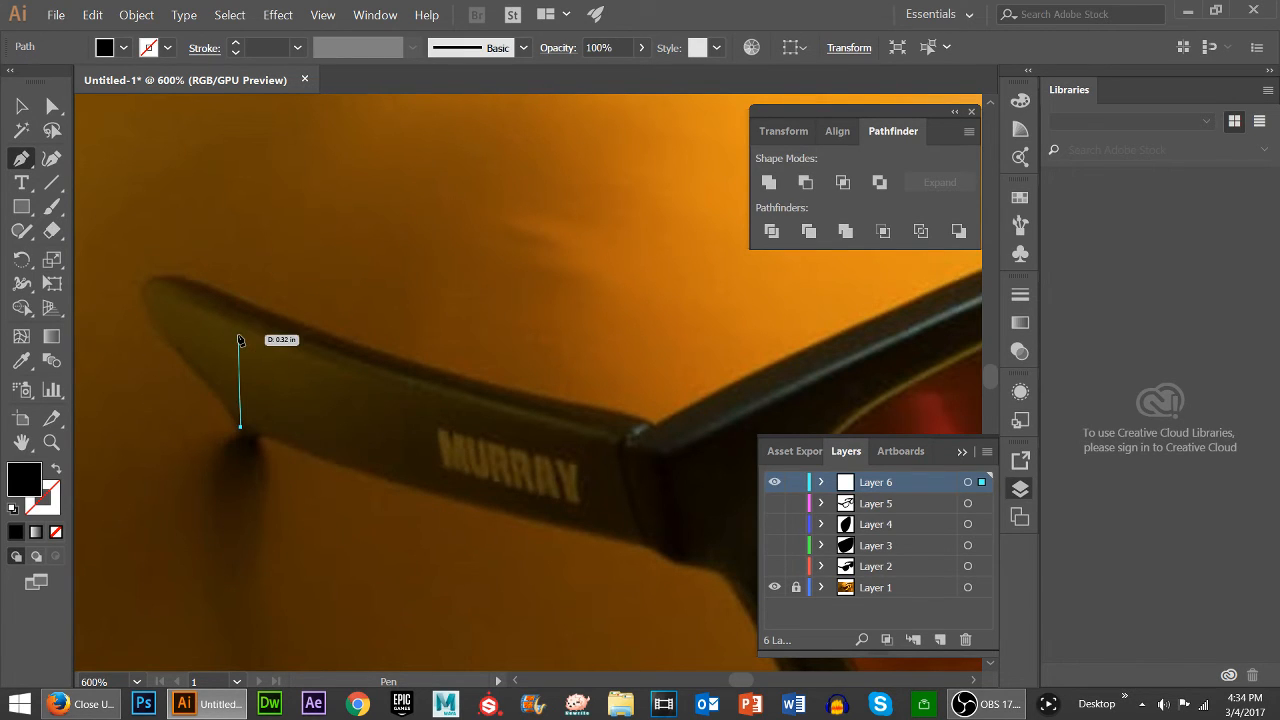
left_click(184, 356)
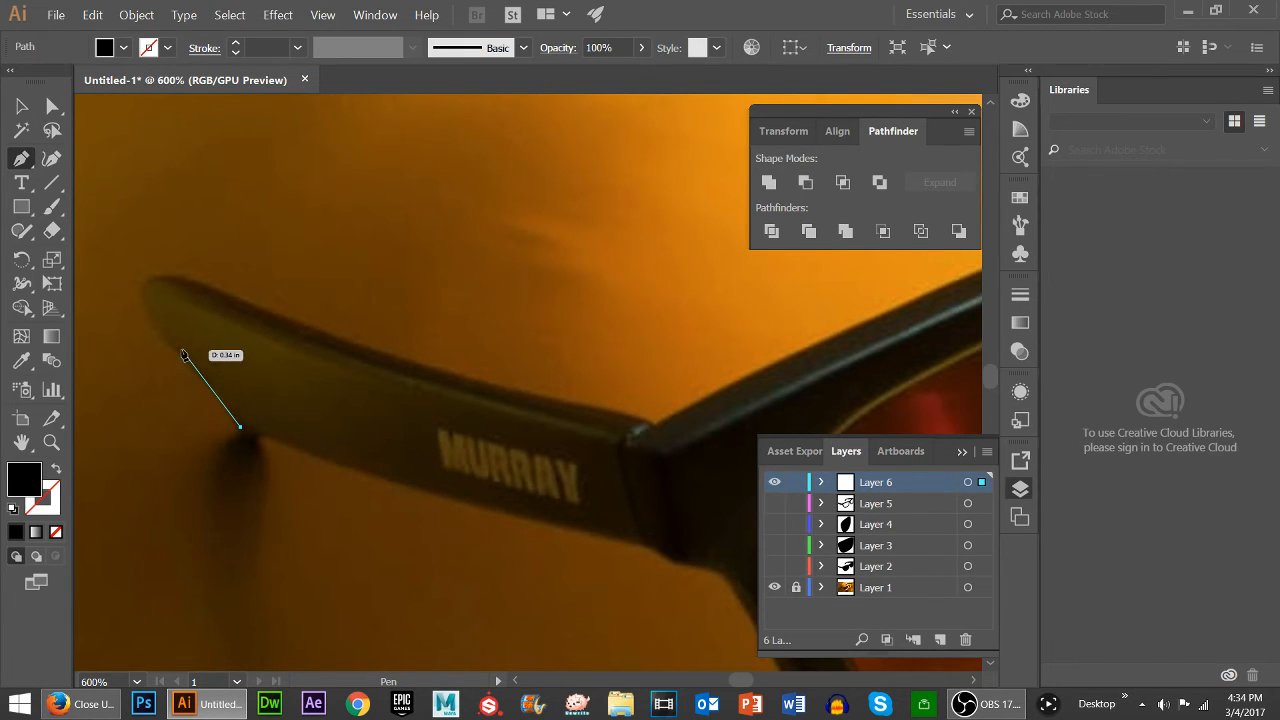
left_click(302, 233)
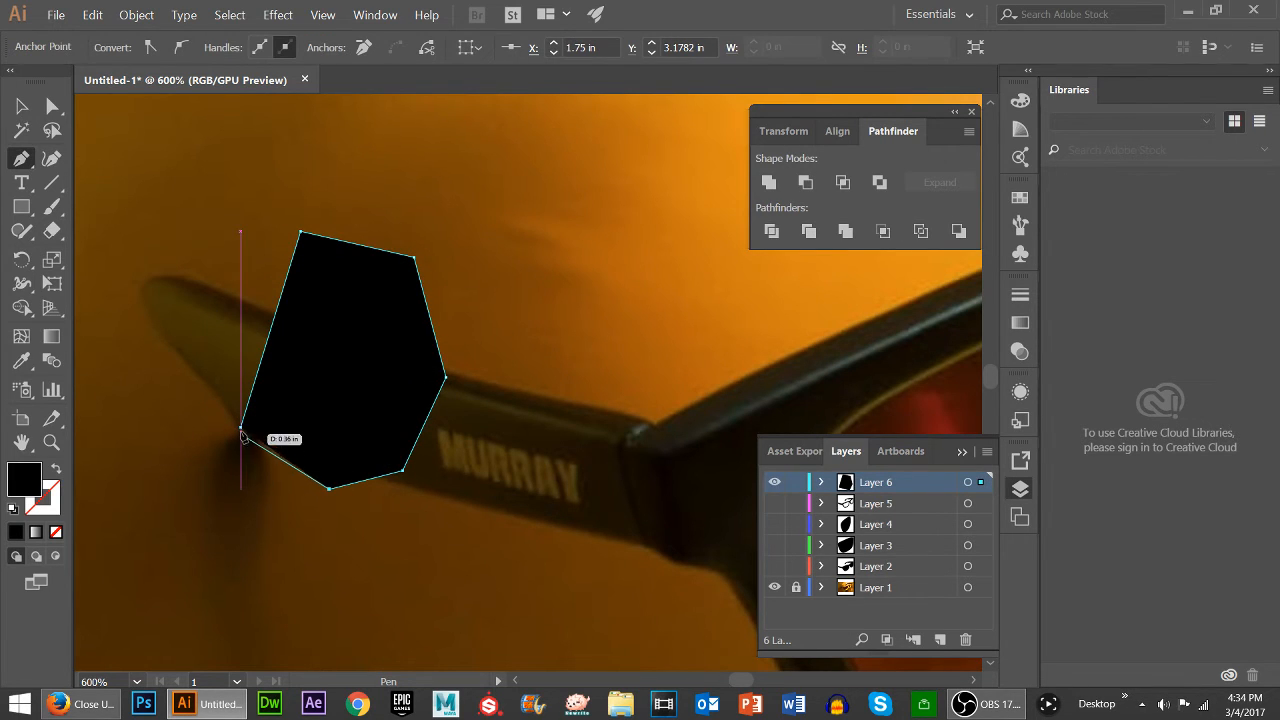
left_click(245, 437)
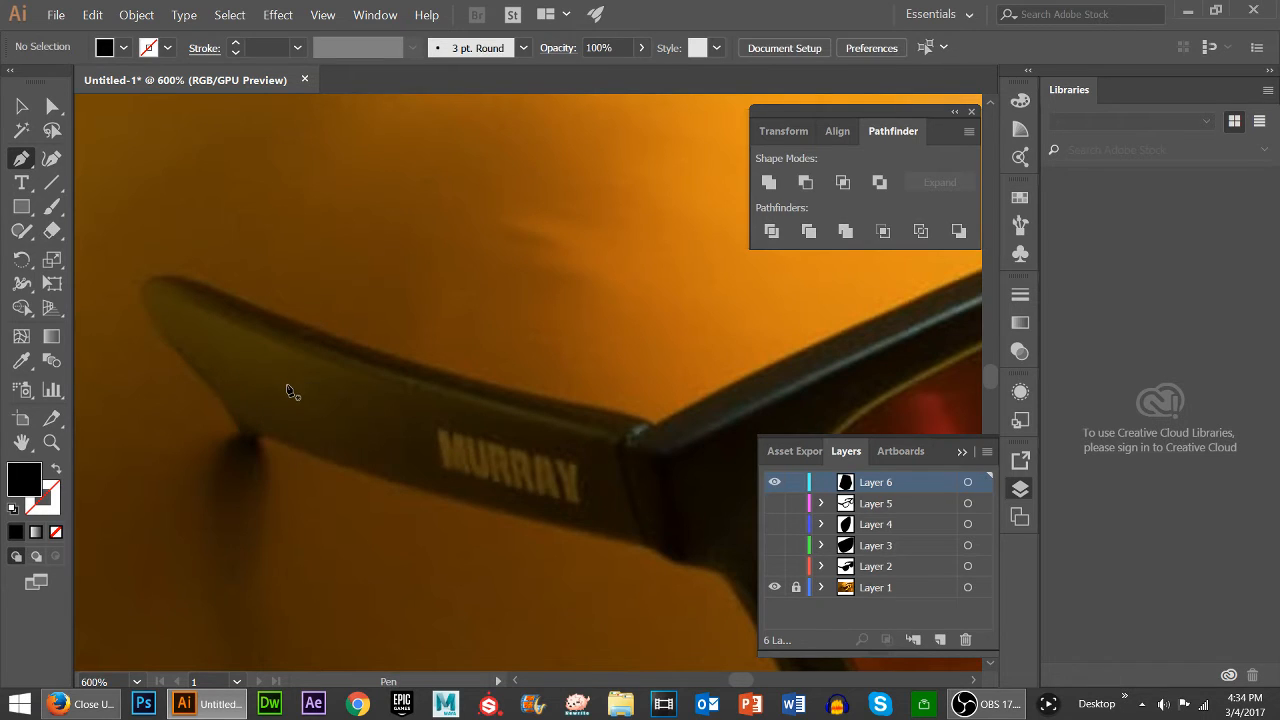
Delete Layer 6 with the trial shape and create a fresh empty Layer 6
left_click(965, 639)
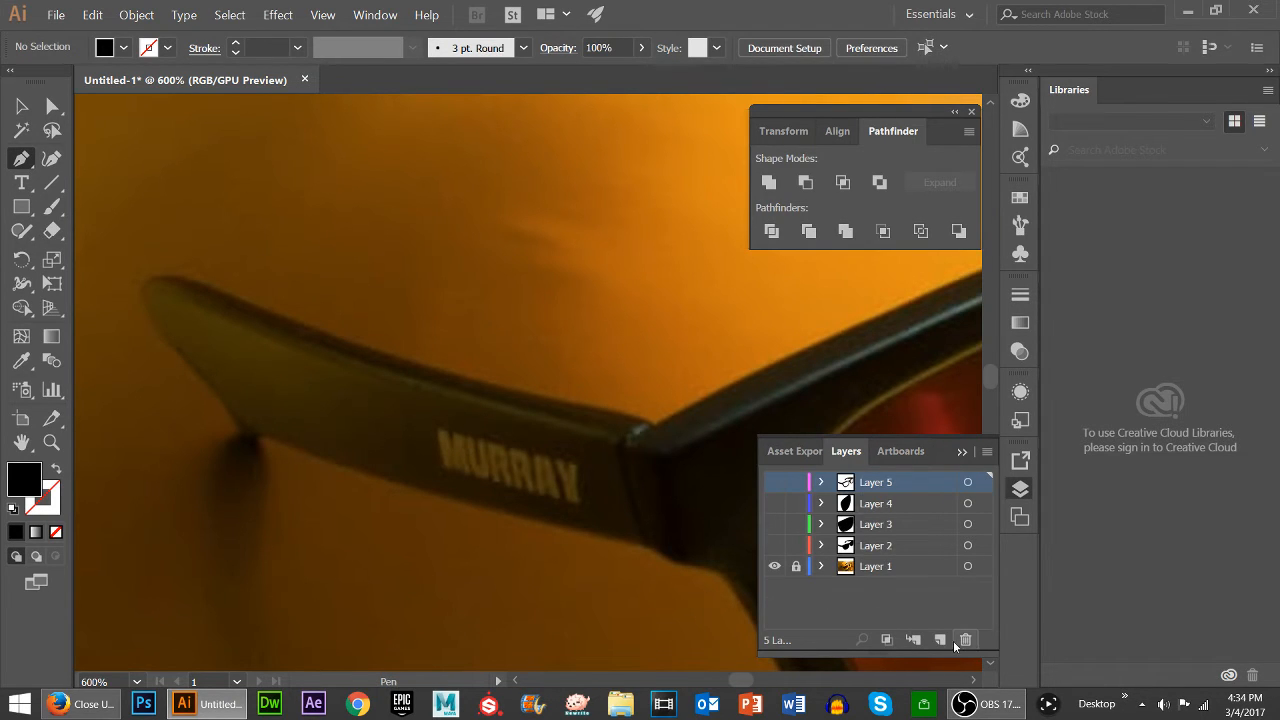
left_click(939, 639)
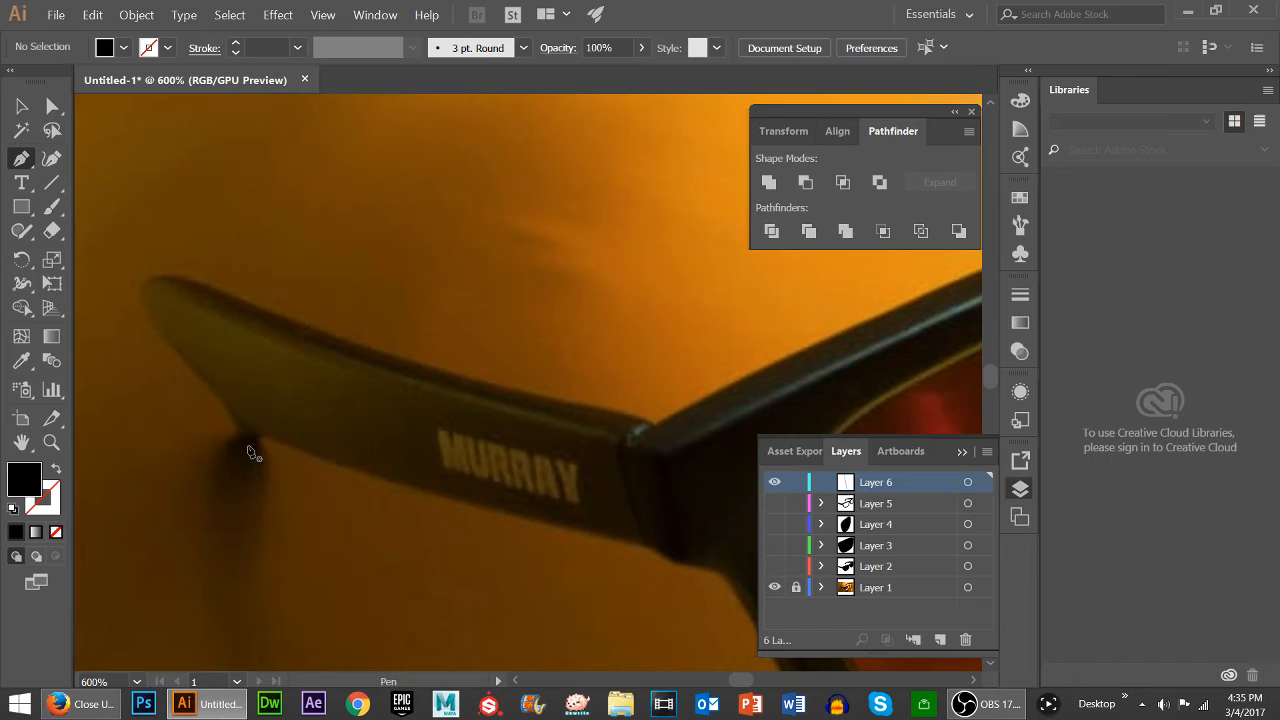
Trace the temple arm from its lower edge toward the hinge with Pen anchors
left_click_drag(258, 435, 183, 330)
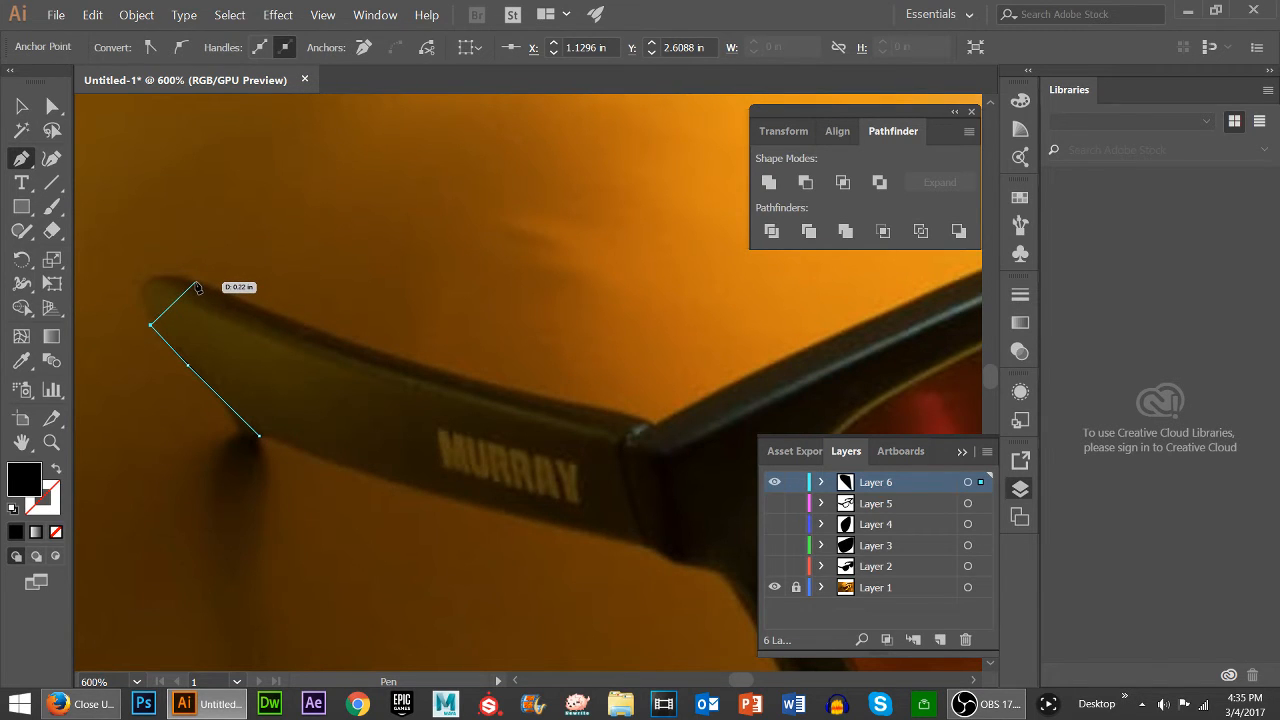
left_click_drag(197, 288, 278, 307)
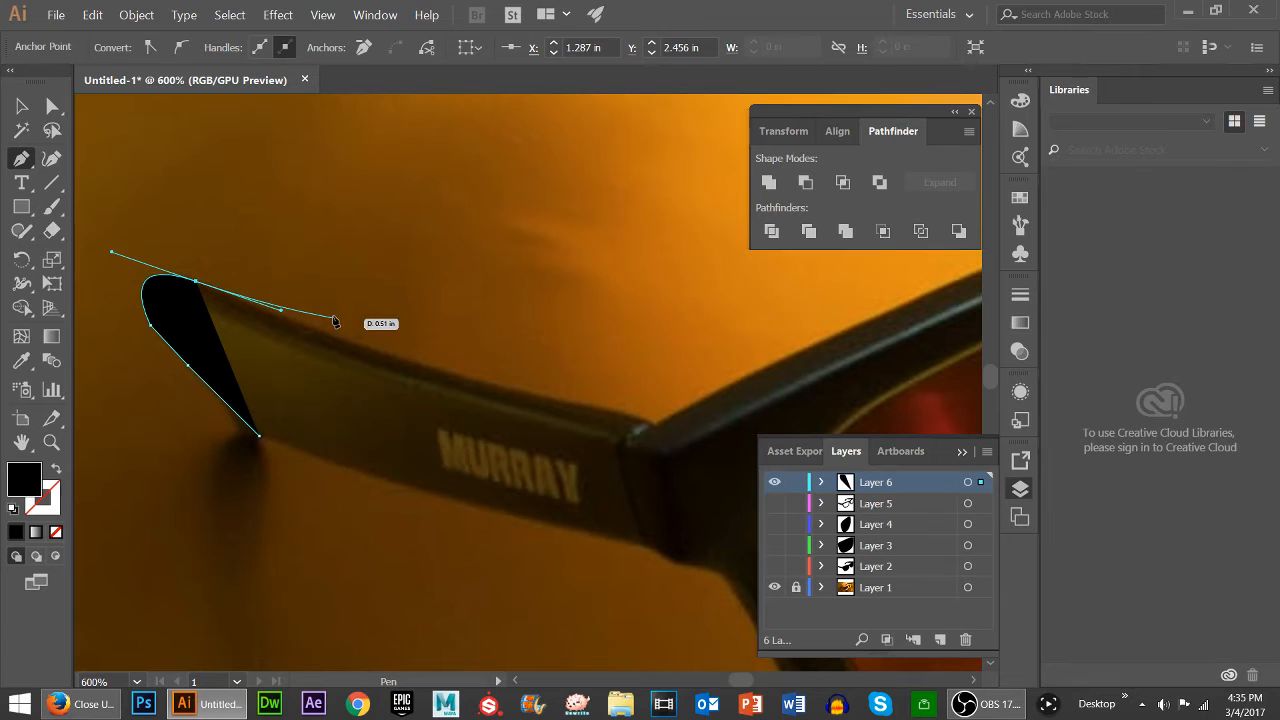
left_click(650, 428)
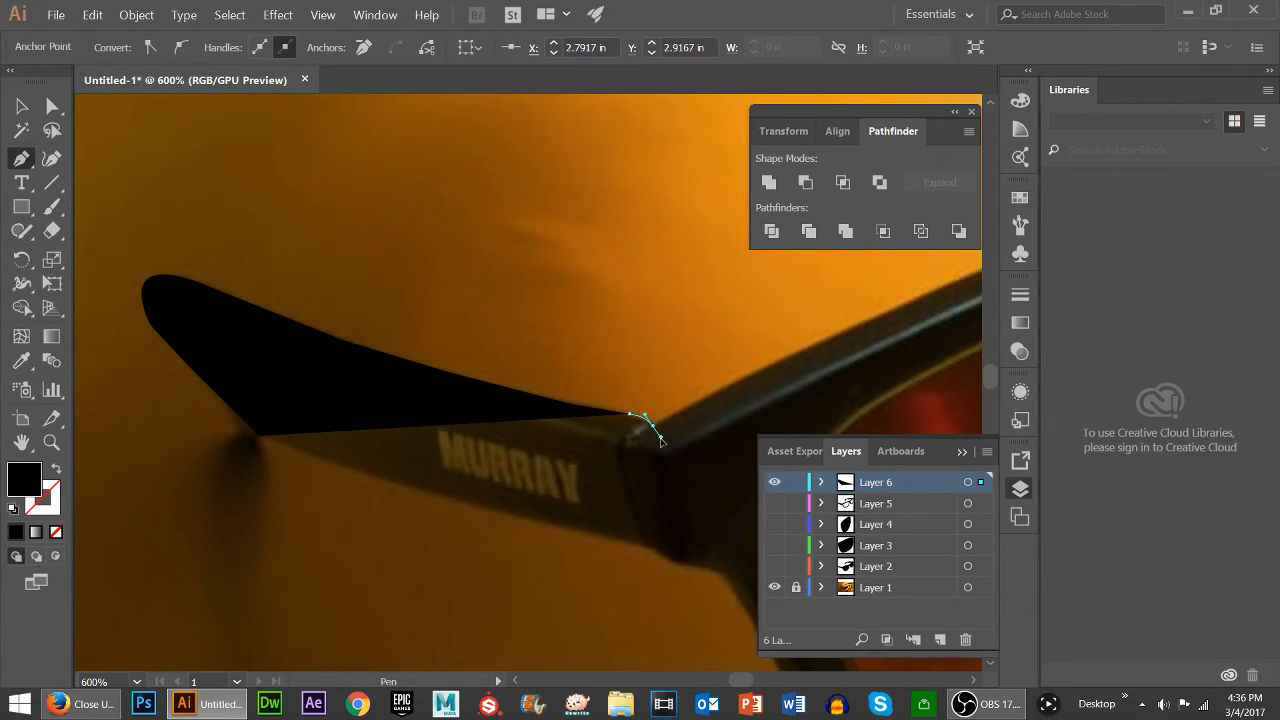
left_click(650, 423)
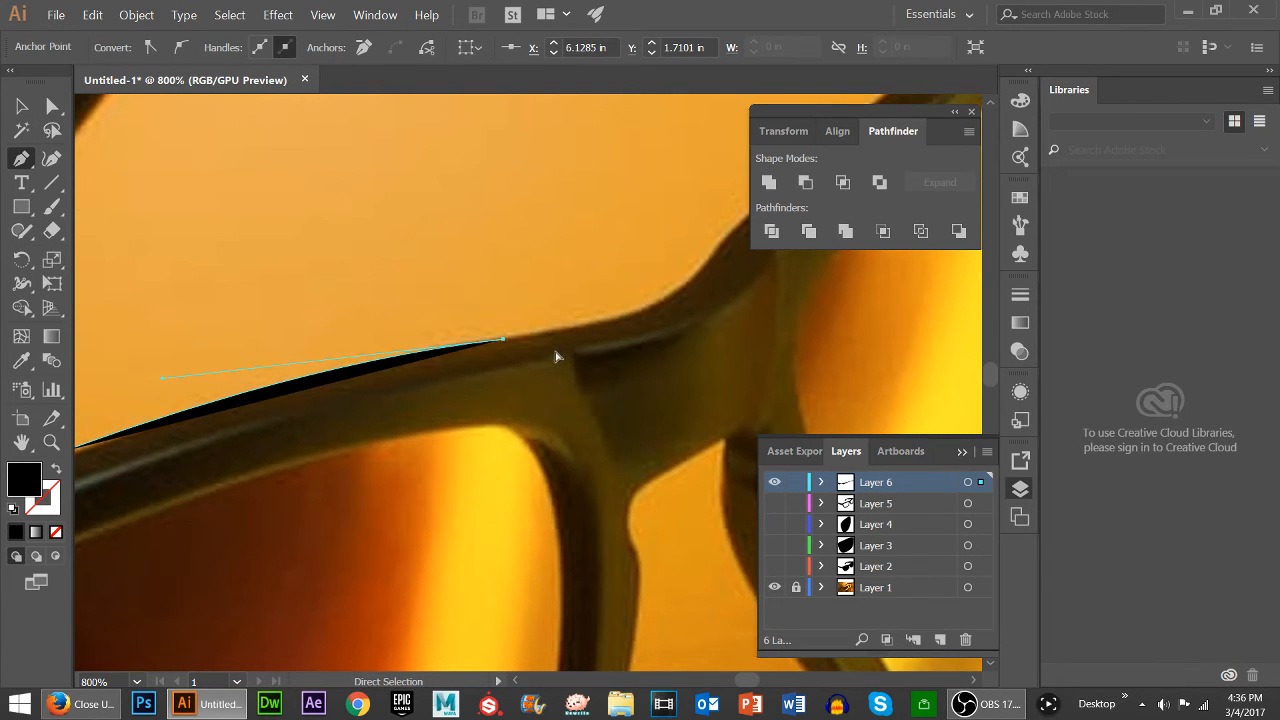
Make the hinge a corner point and trace the frame's top edge to the far lens rim
left_click(504, 342)
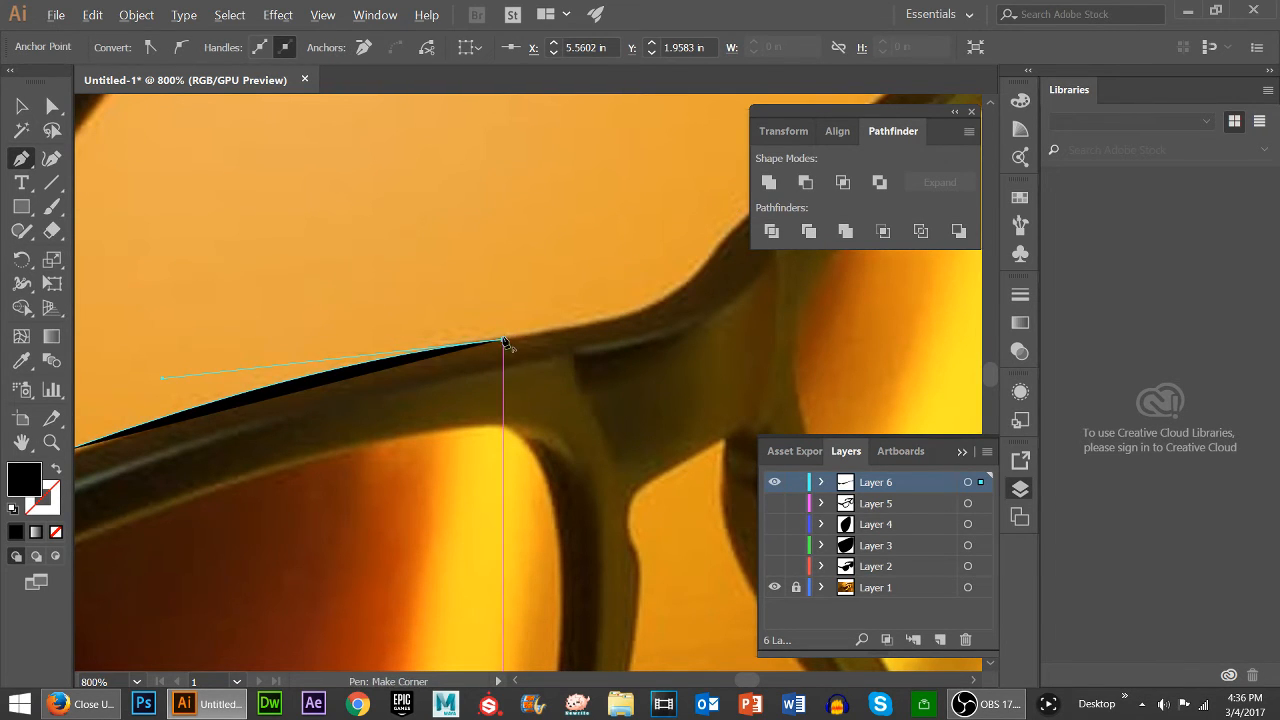
left_click_drag(505, 342, 600, 330)
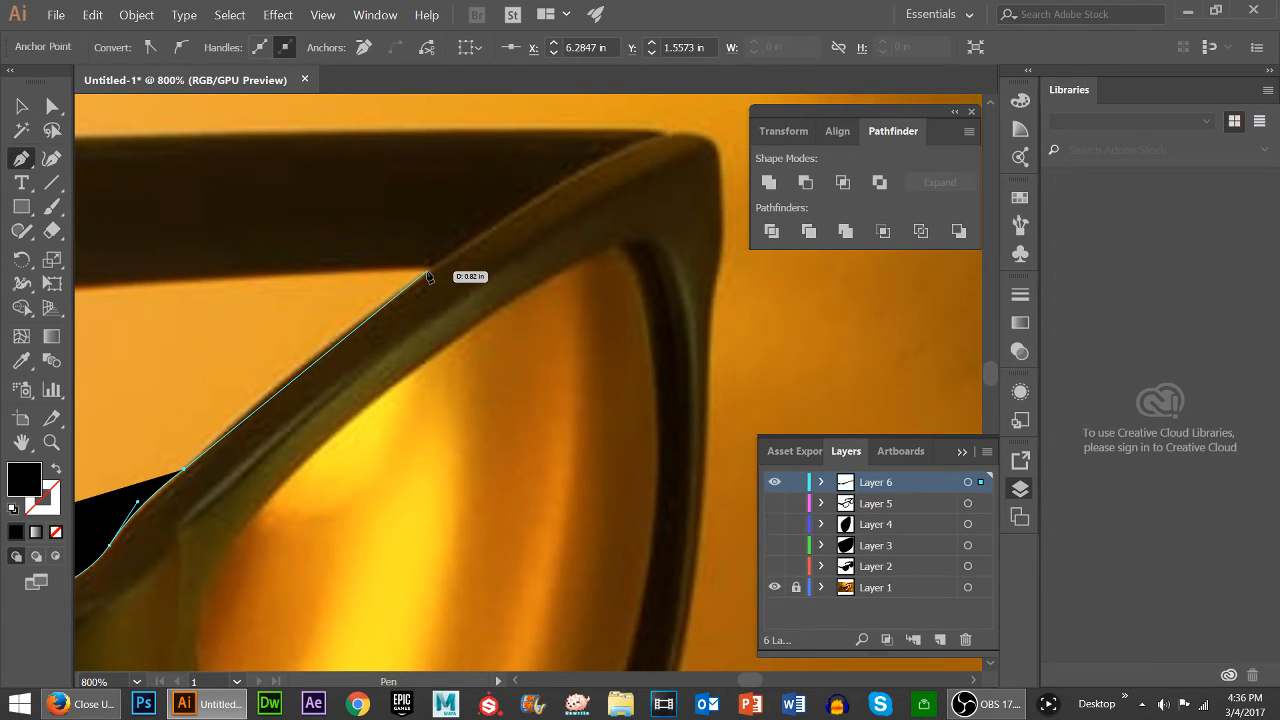
left_click(519, 216)
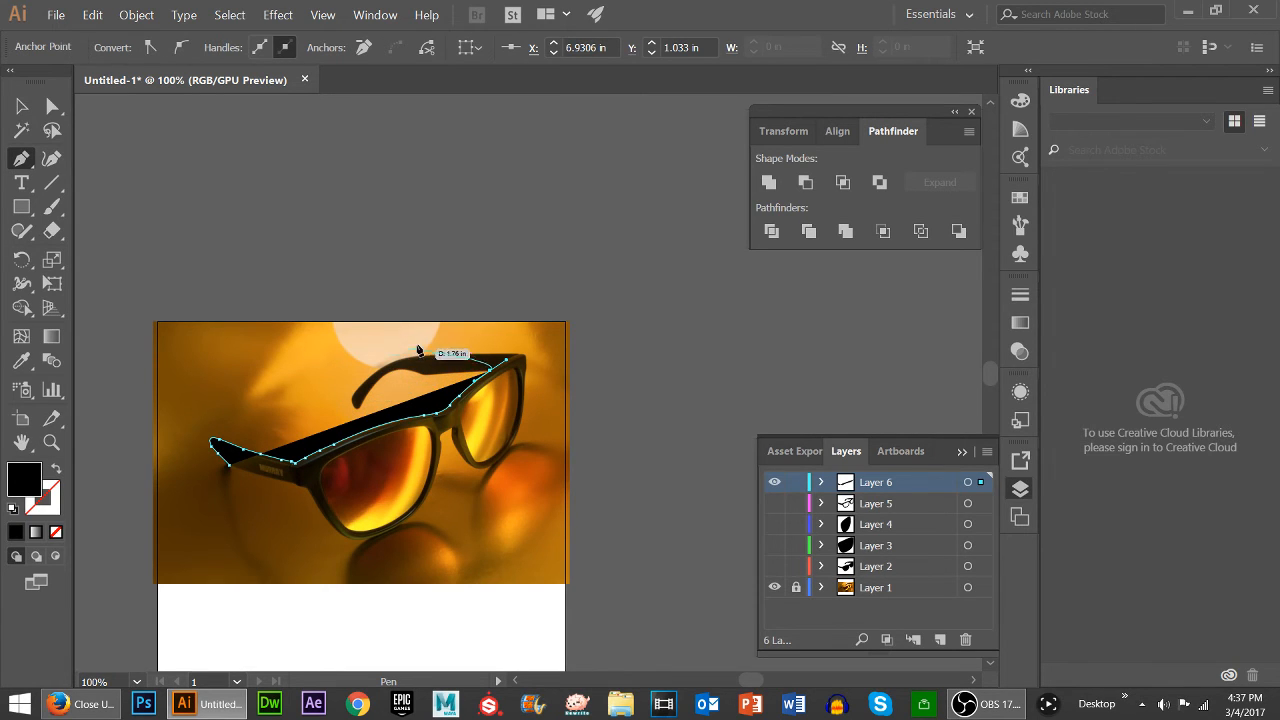
Add the final Pen points along the frame and back near the temple tip
left_click(515, 456)
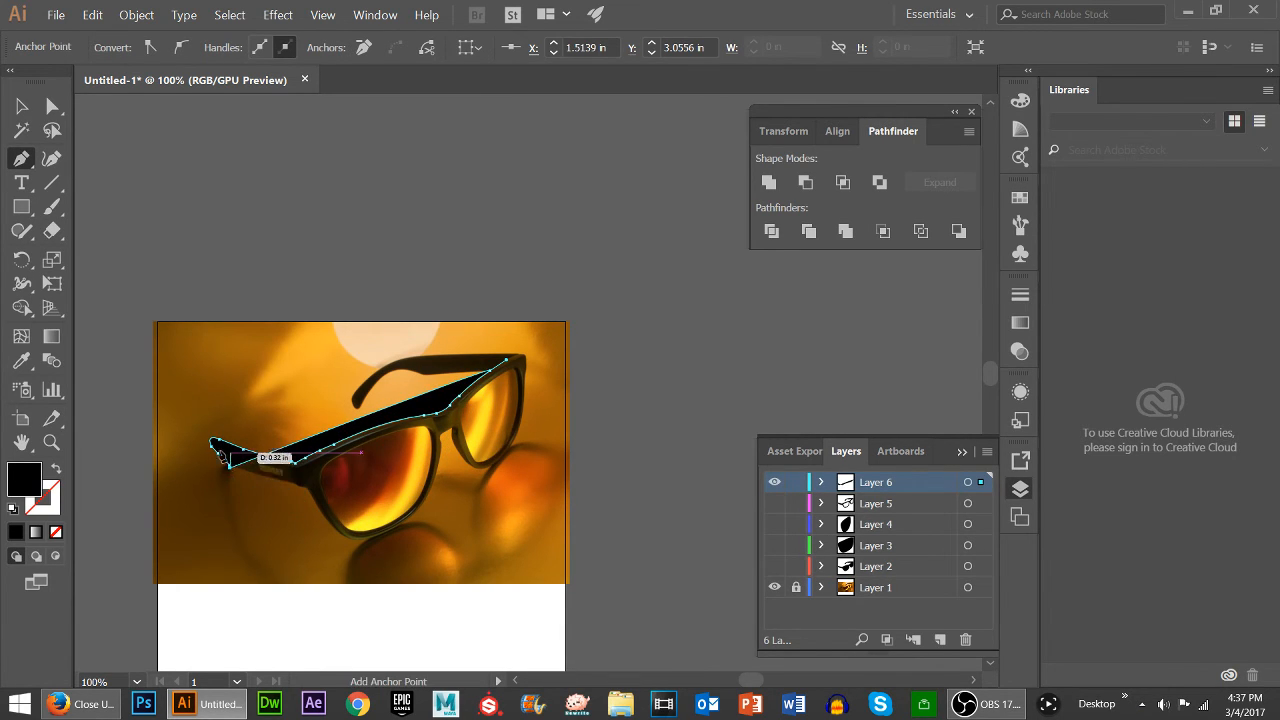
left_click(20, 106)
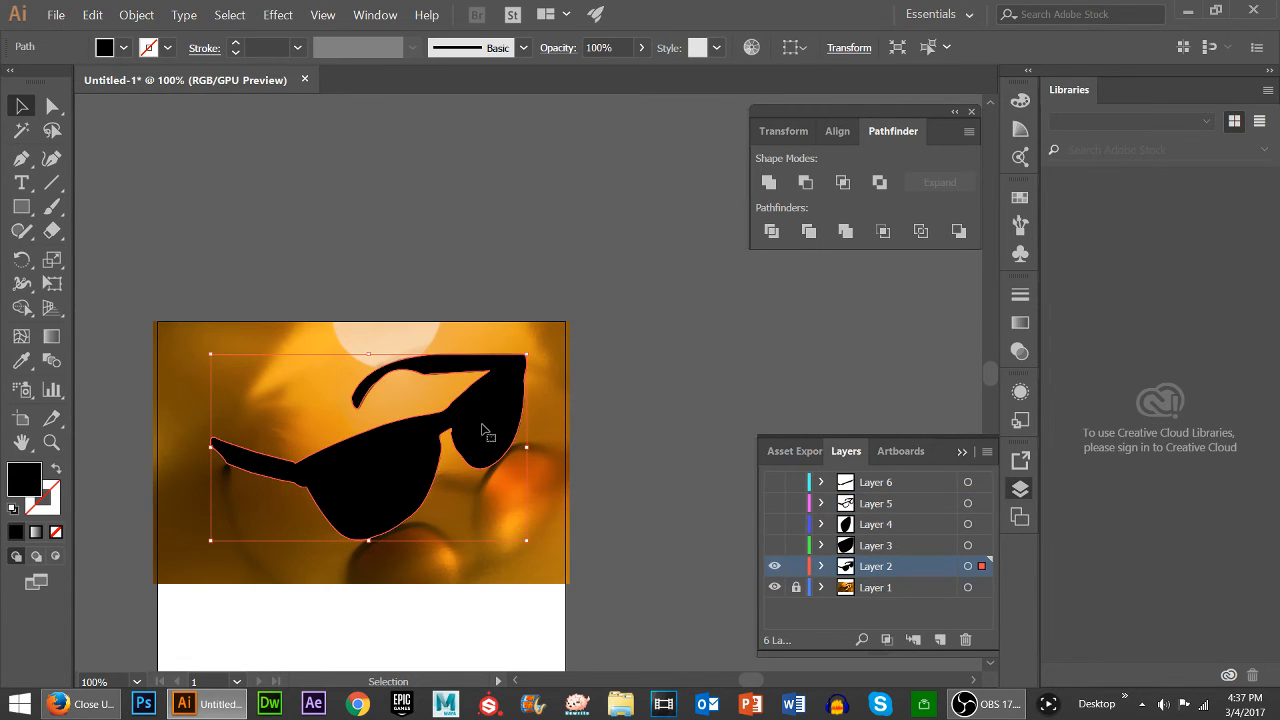
mouse_move(257, 442)
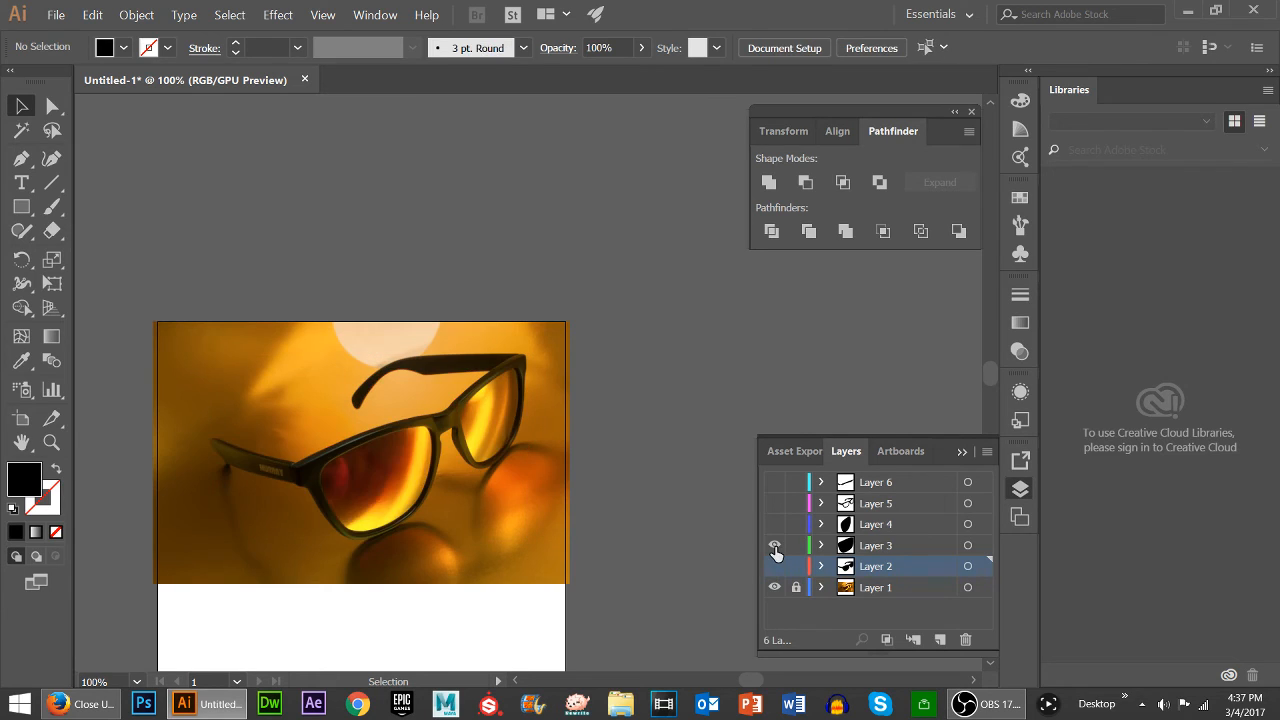
Turn on visibility of Layer 3's lens shape over the silhouette
left_click(774, 566)
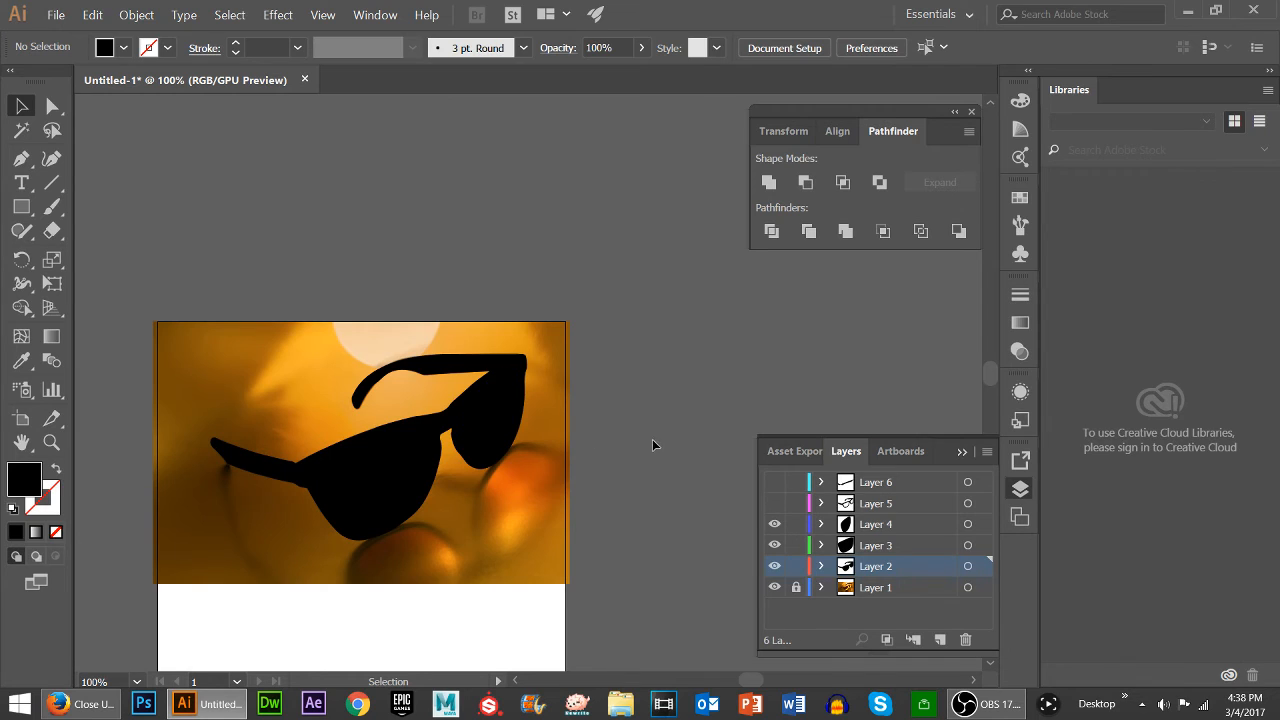
Select both lens shapes and move the copies back over the silhouette's lenses
left_click(890, 524)
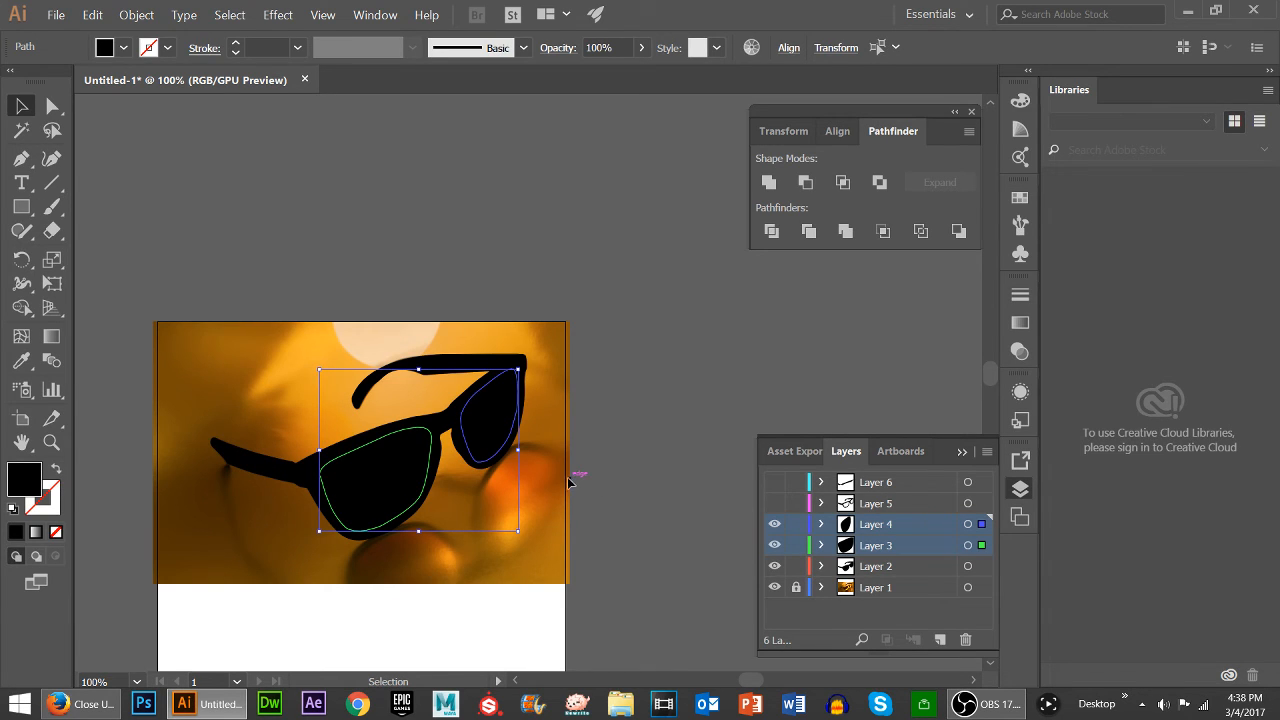
mouse_move(939, 639)
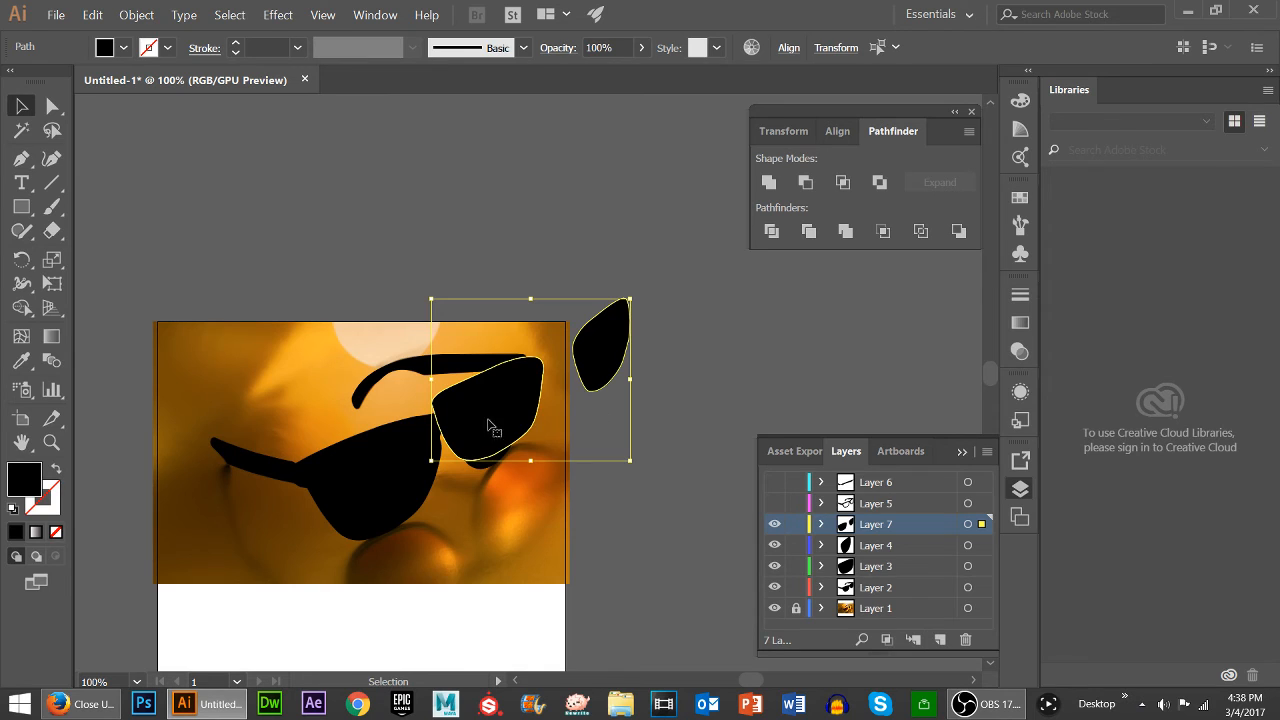
left_click_drag(490, 425, 385, 480)
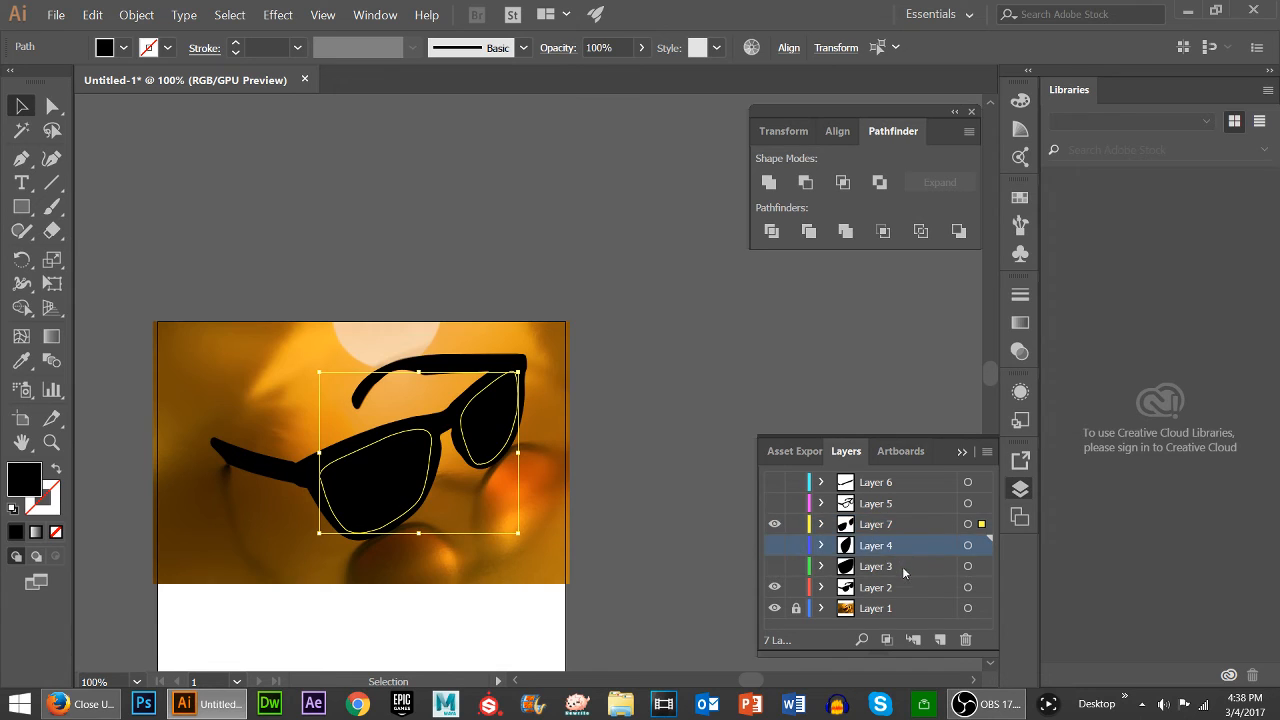
Delete lens Layers 3 and 4, then select Layer 7's lenses with Layer 2's silhouette
left_click(965, 639)
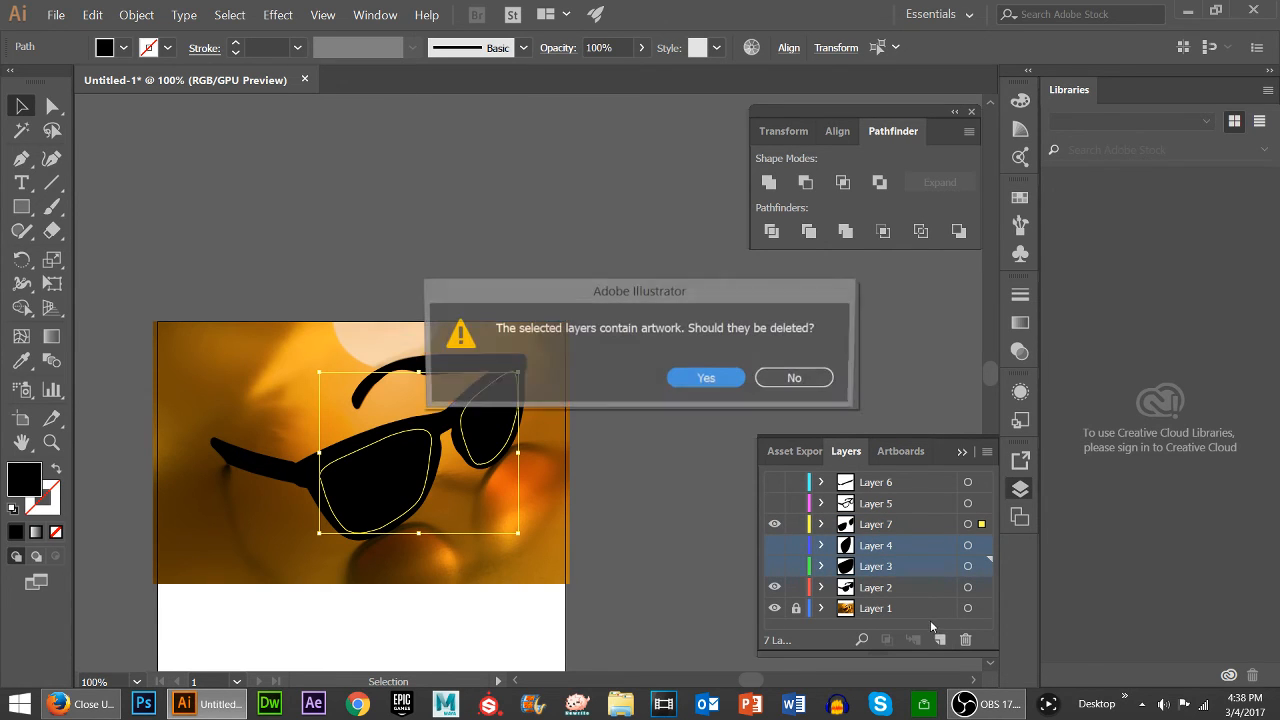
left_click(705, 377)
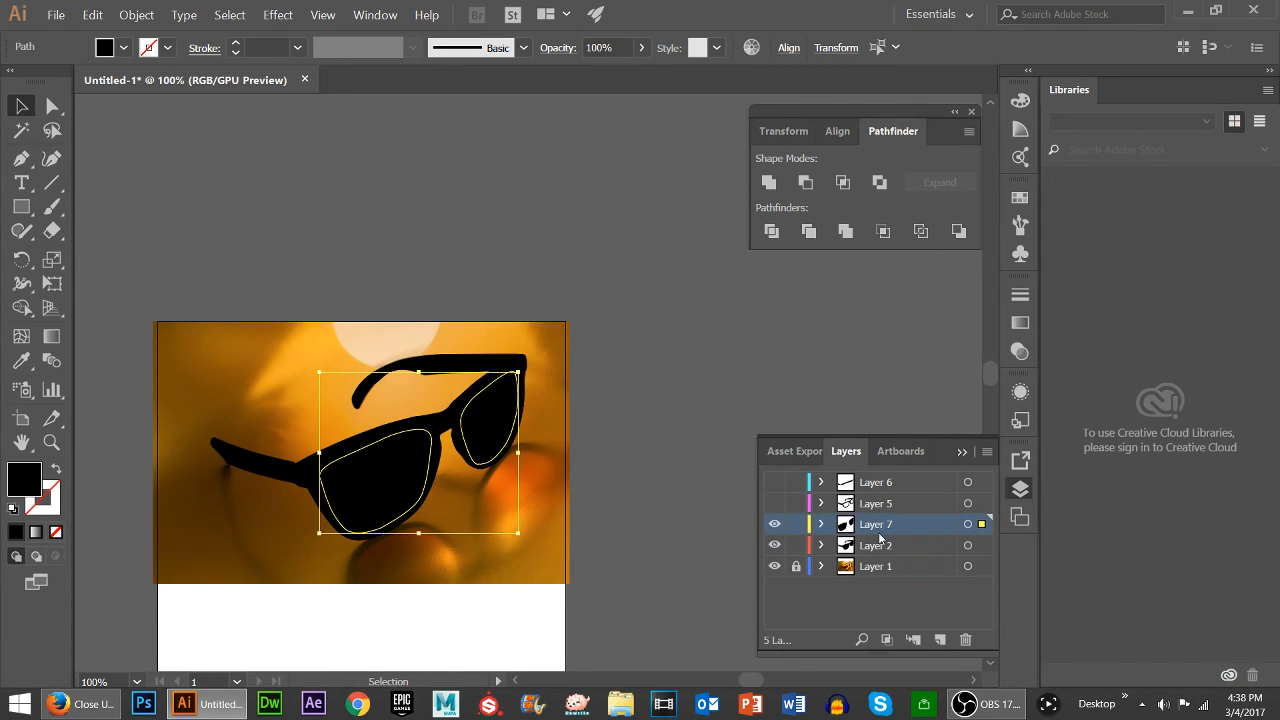
left_click(875, 545)
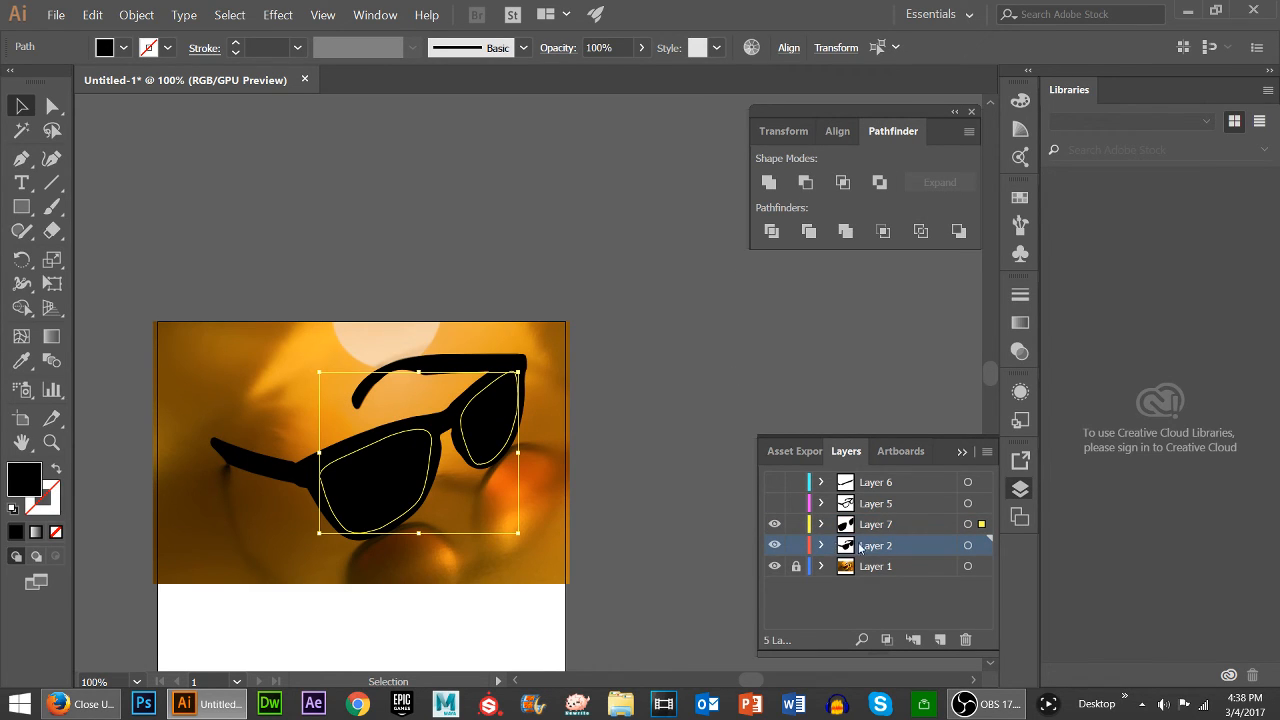
left_click(875, 523)
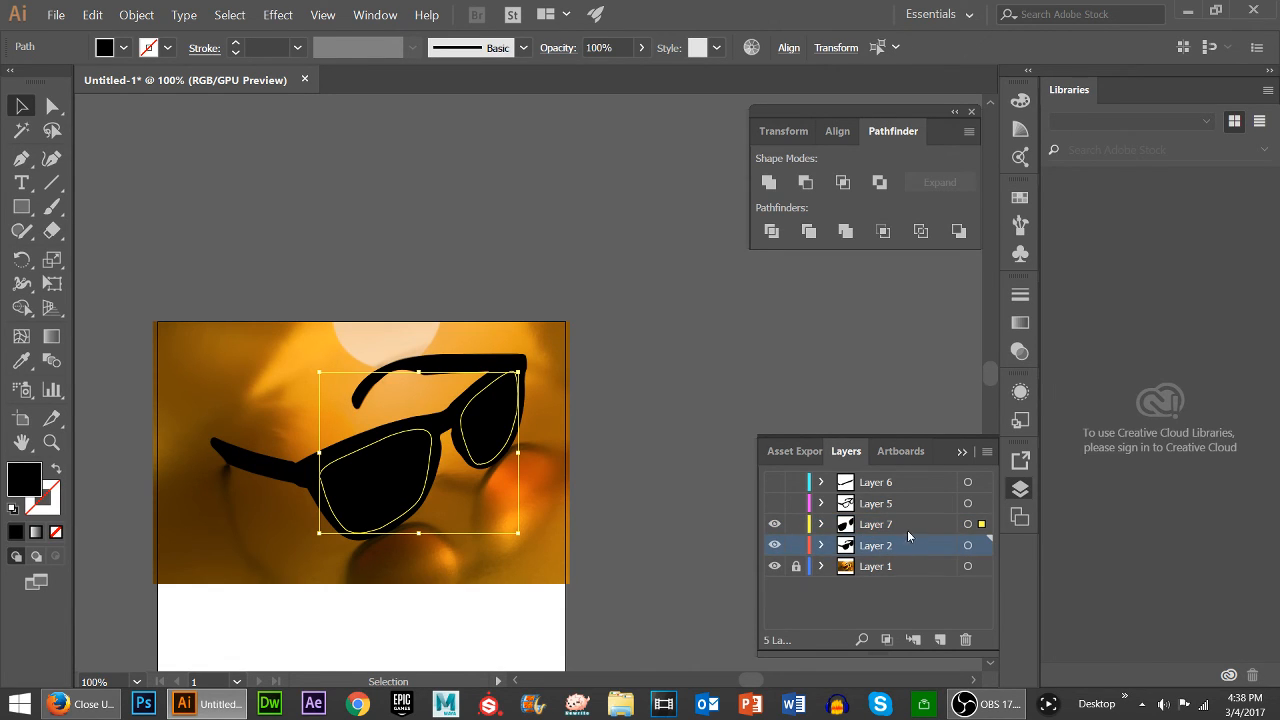
left_click(875, 524)
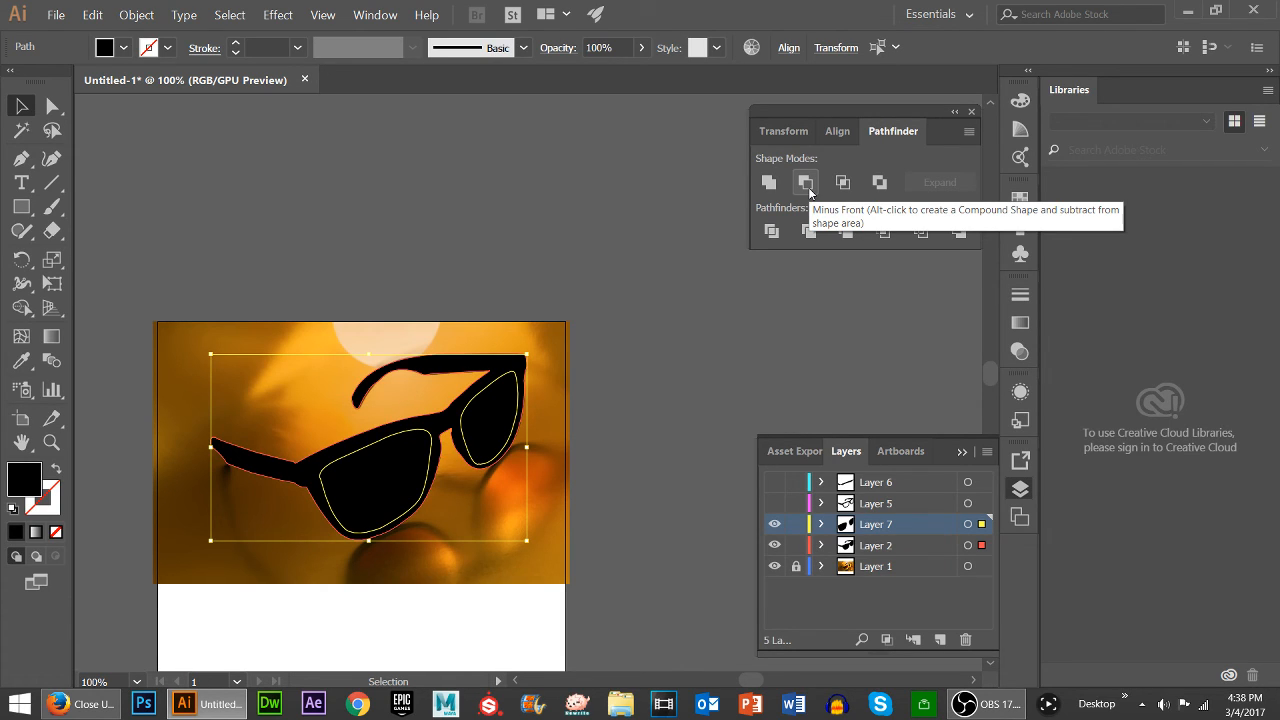
mouse_move(864, 530)
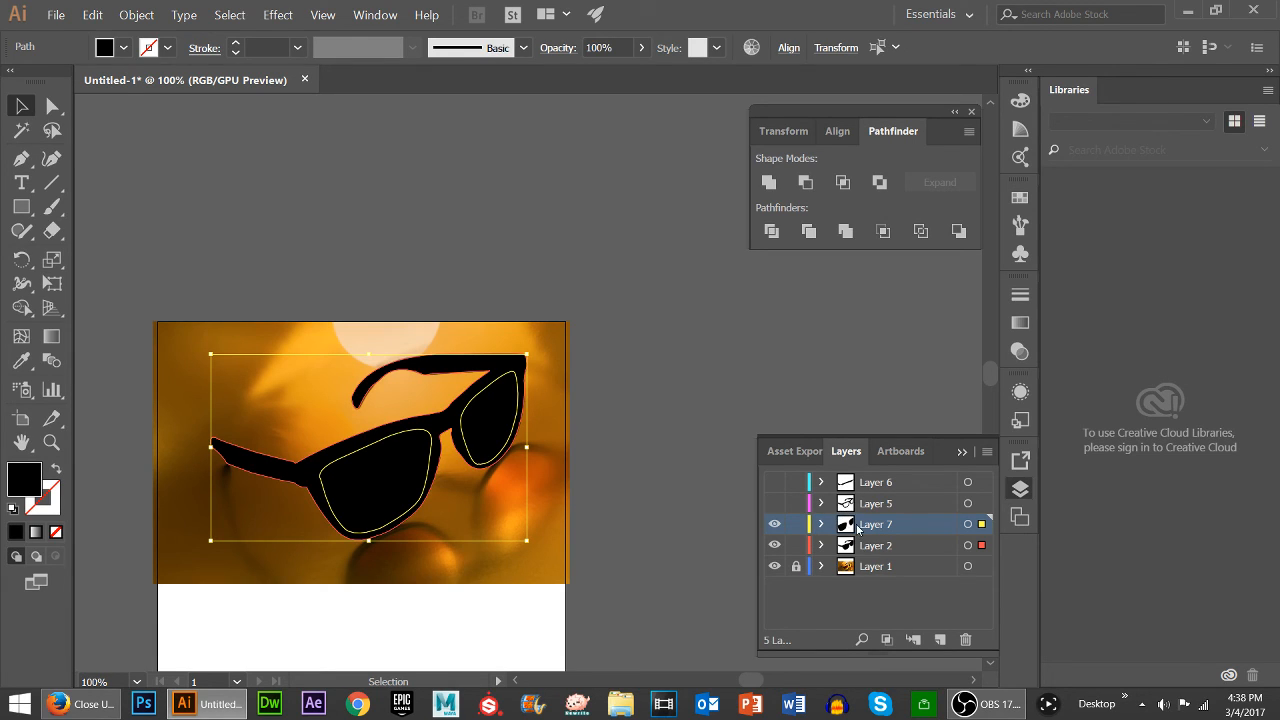
mouse_move(806, 182)
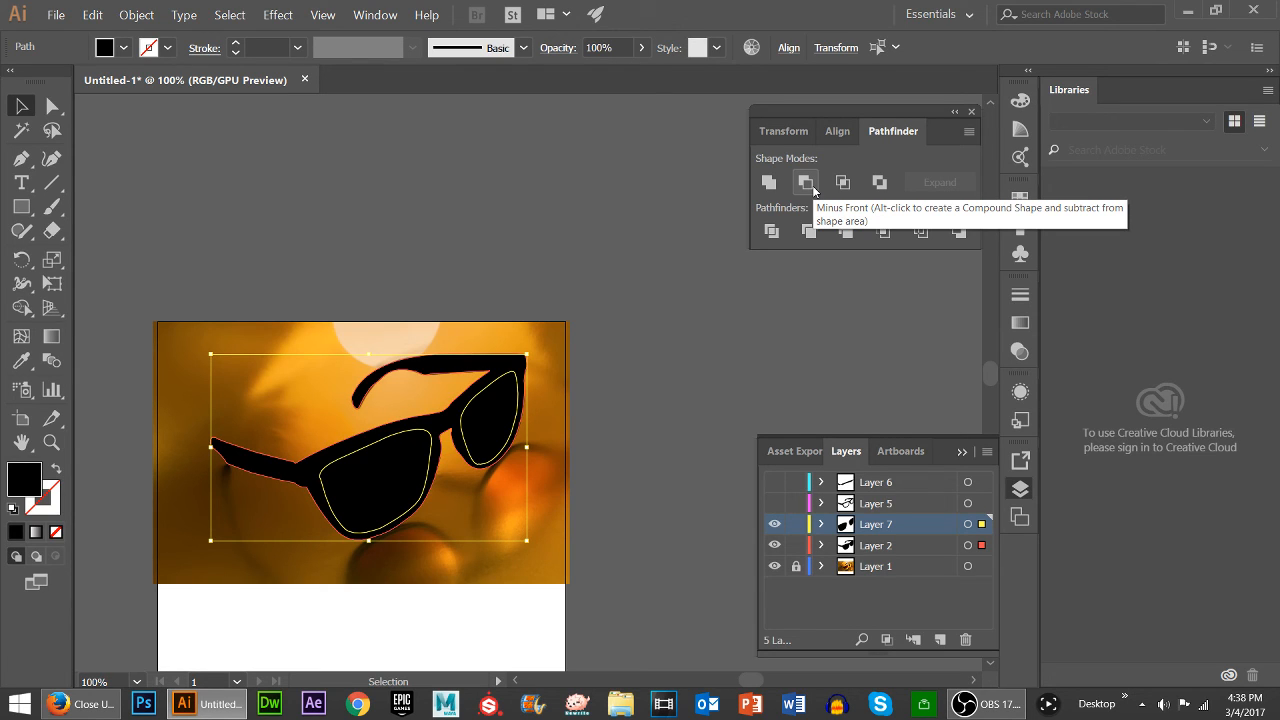
Cut the lenses out with Minus Front and show the hollow frame on the white artboard
left_click(806, 182)
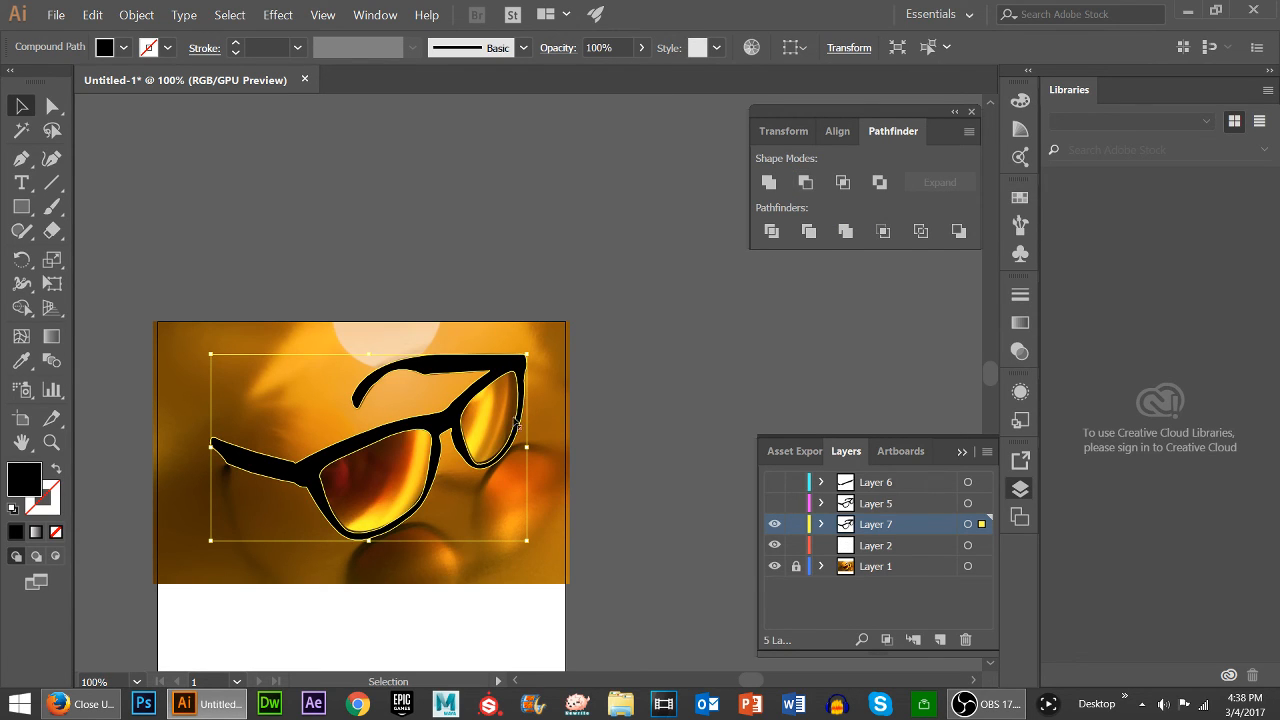
left_click(635, 361)
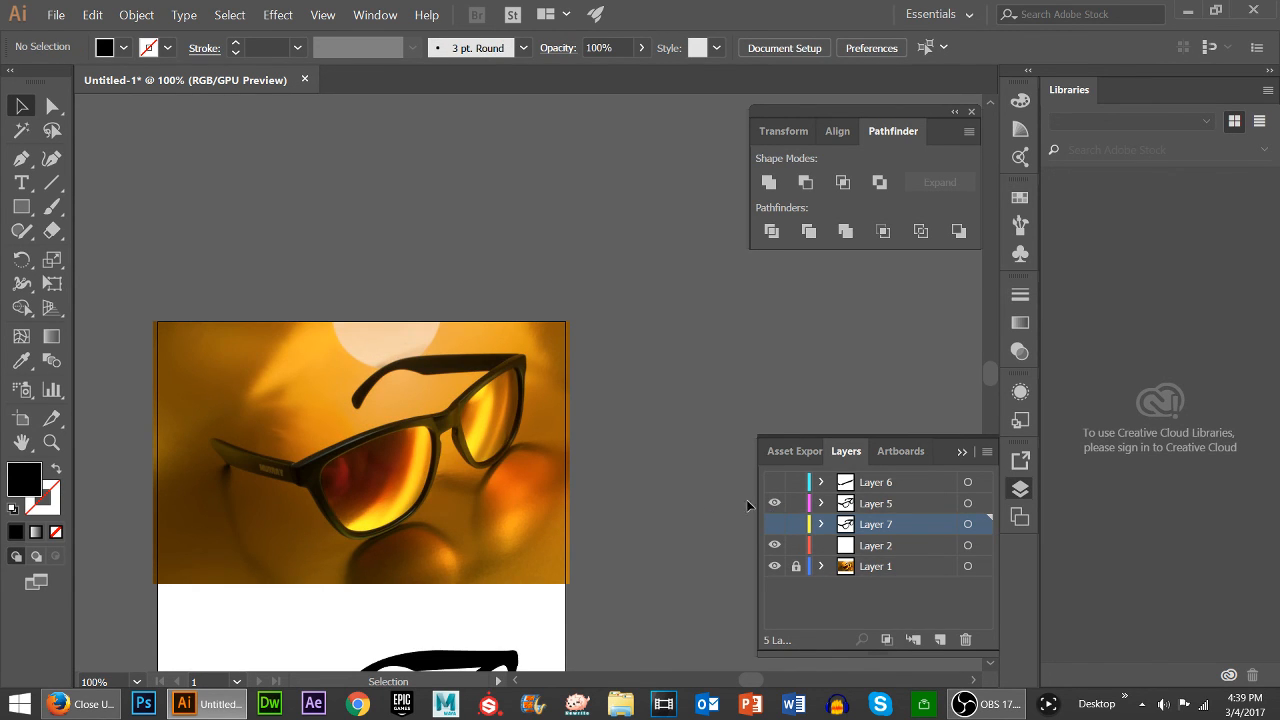
scroll("down", 3)
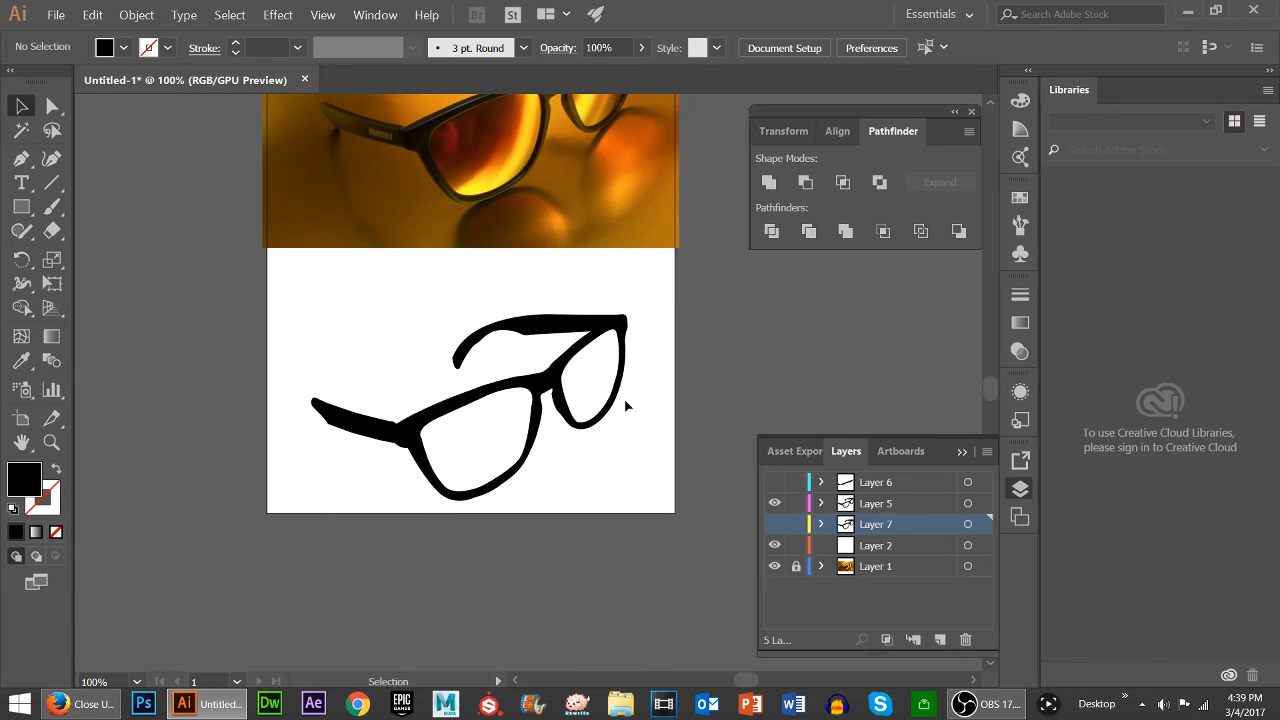
mouse_move(578, 371)
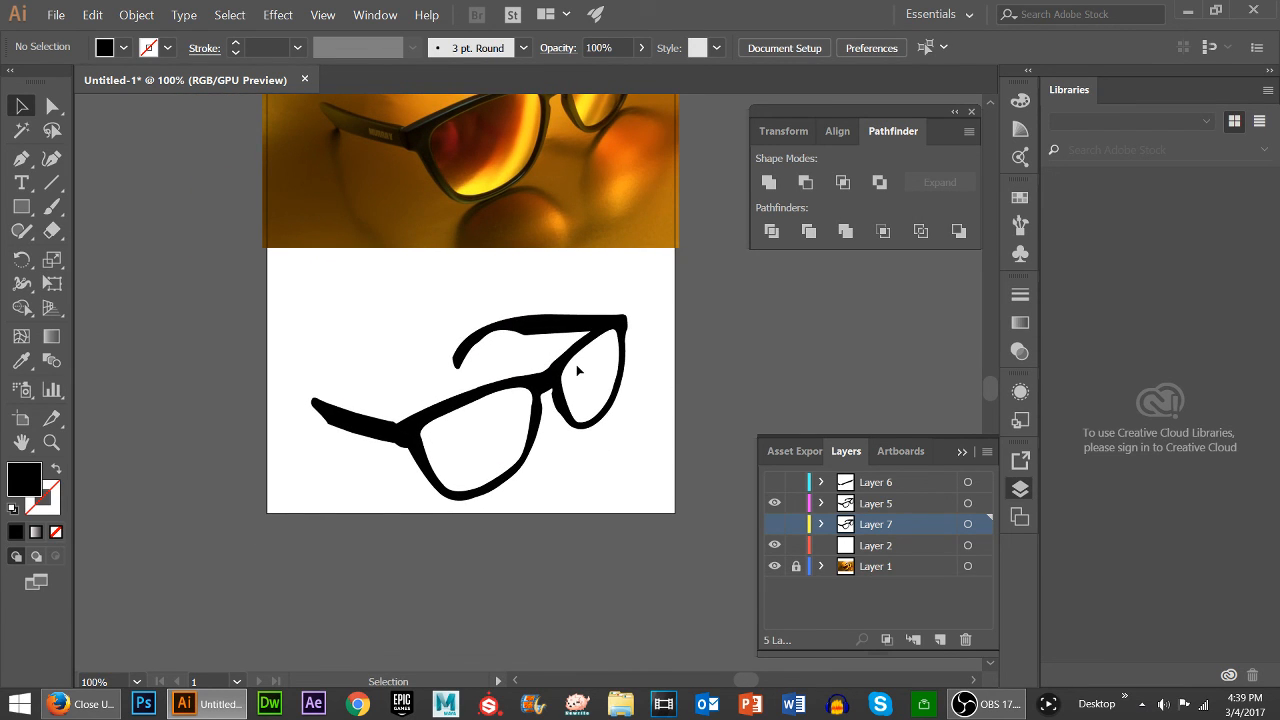
mouse_move(378, 349)
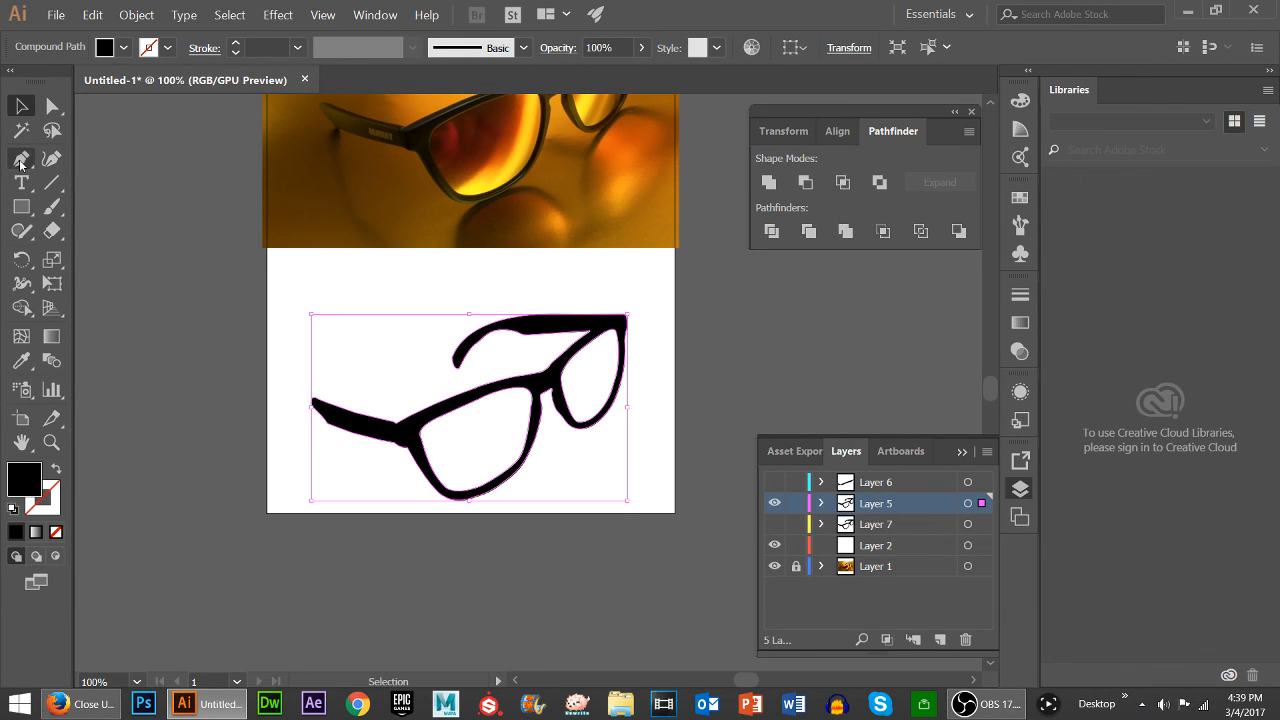
Reshape the anchor points near the bridge and temple end, then deselect the frame
left_click(21, 158)
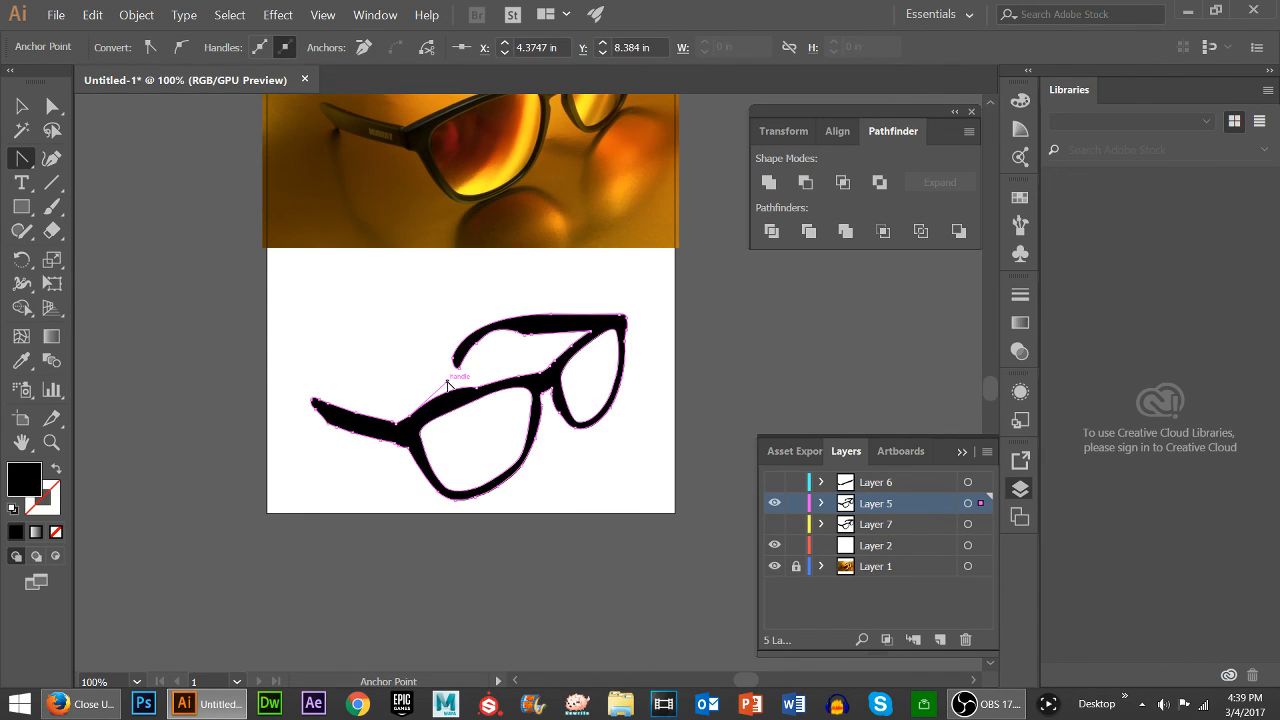
left_click_drag(448, 387, 305, 413)
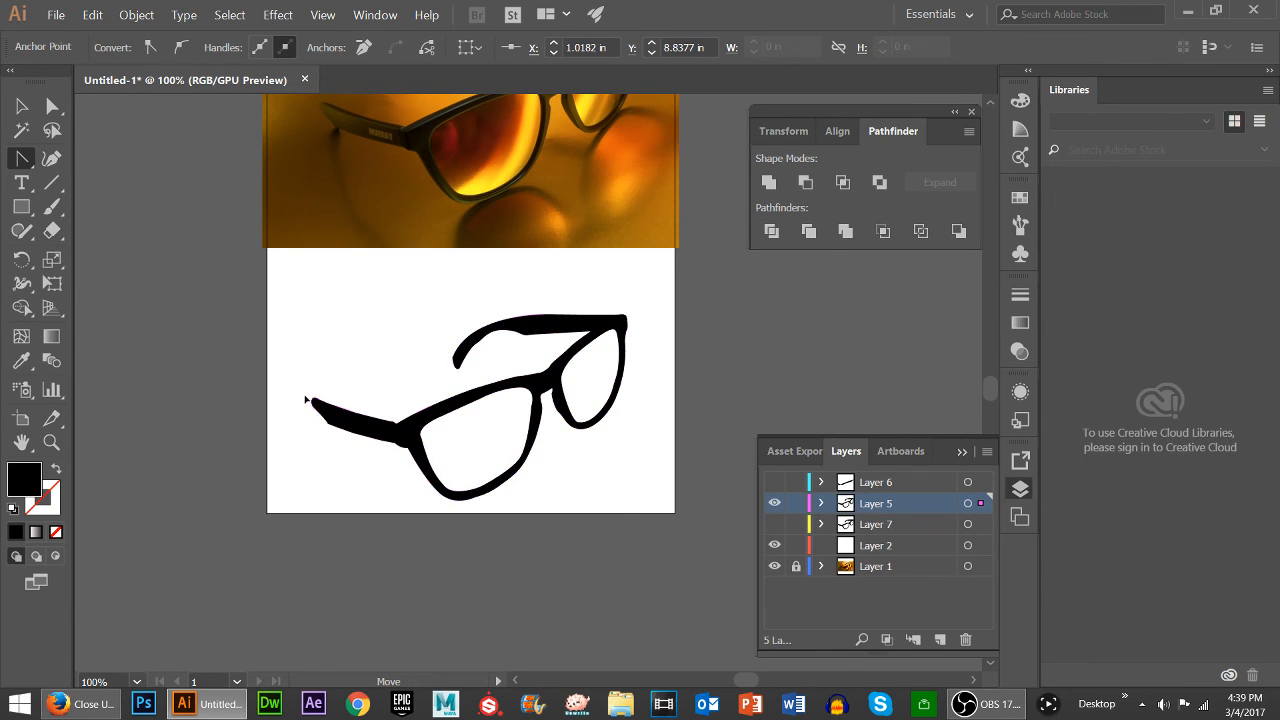
left_click(313, 400)
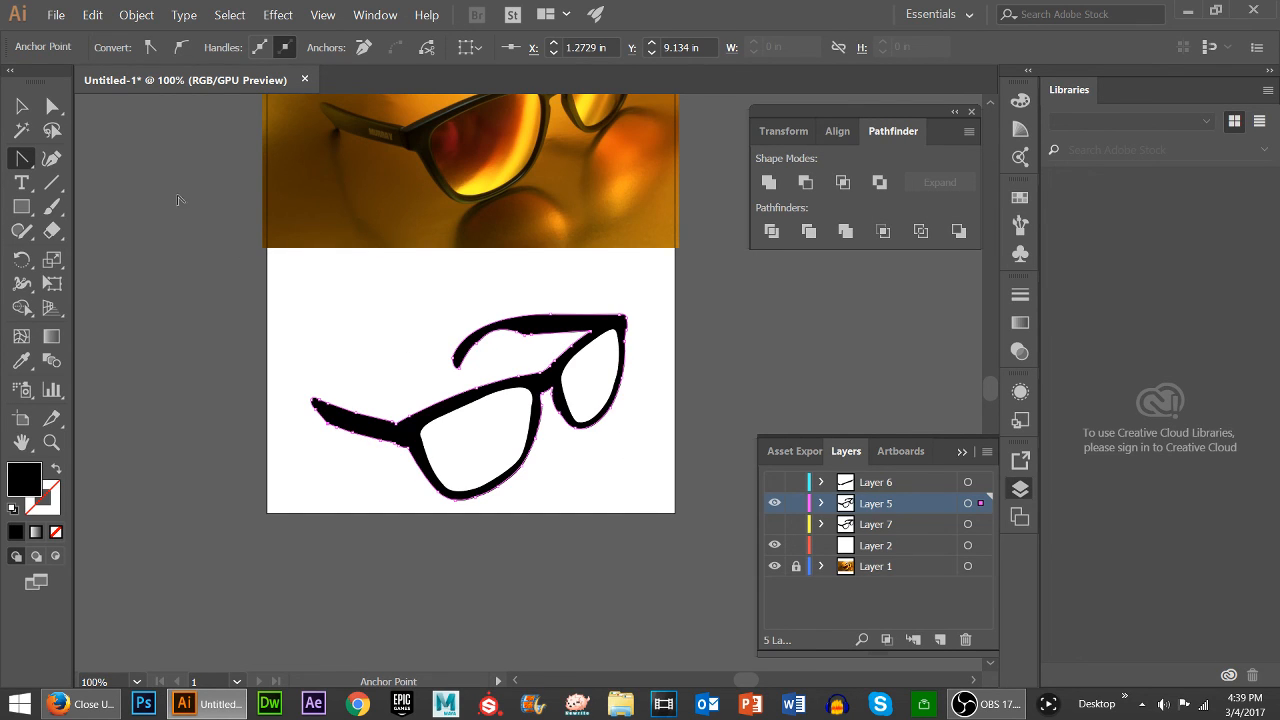
left_click(725, 385)
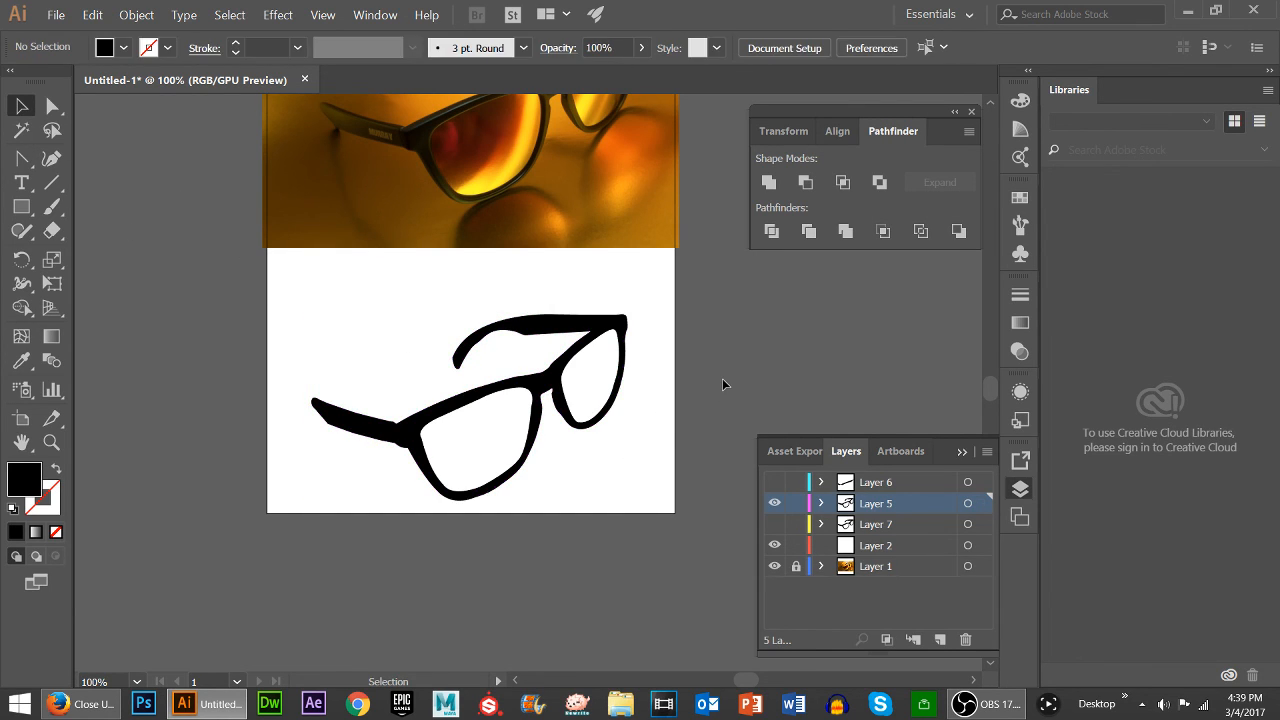
mouse_move(708, 455)
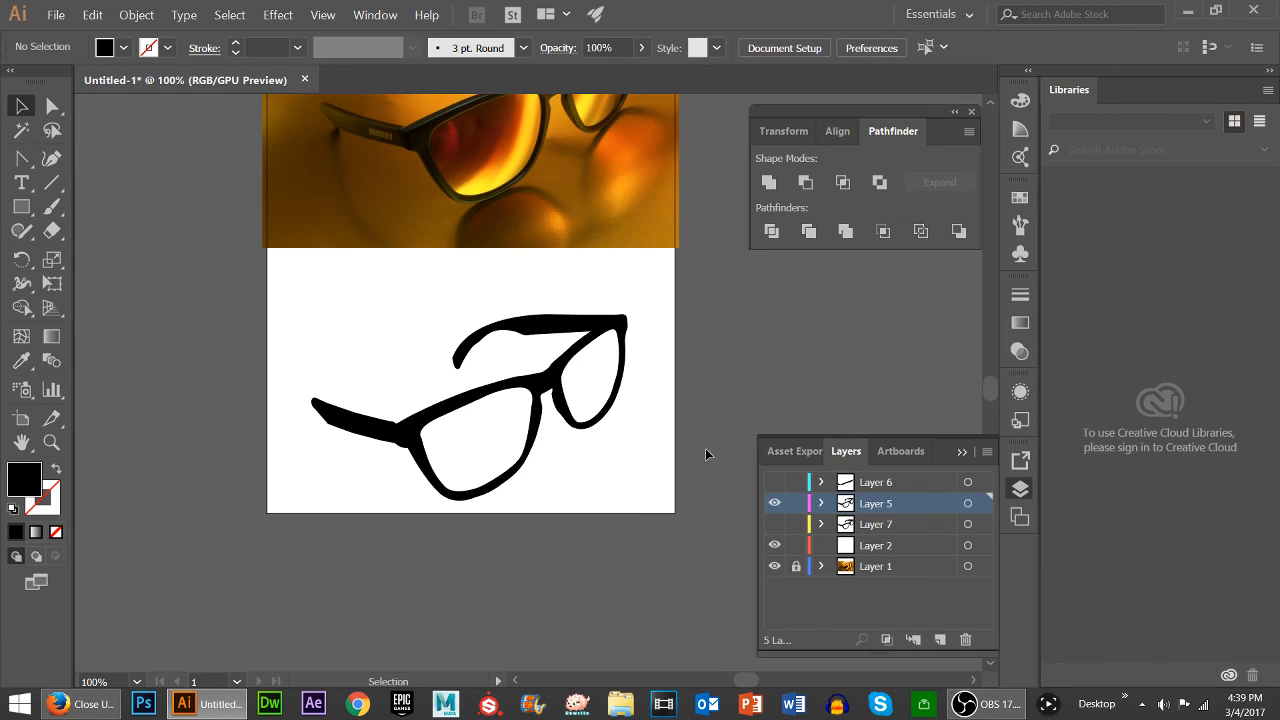